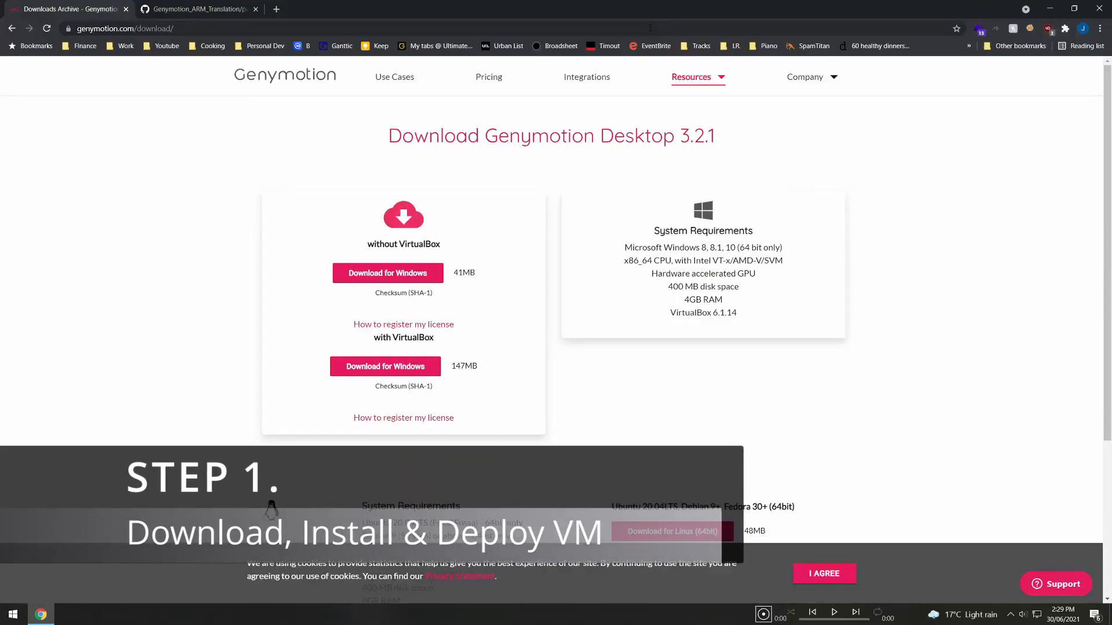
pyautogui.moveTo(637, 321)
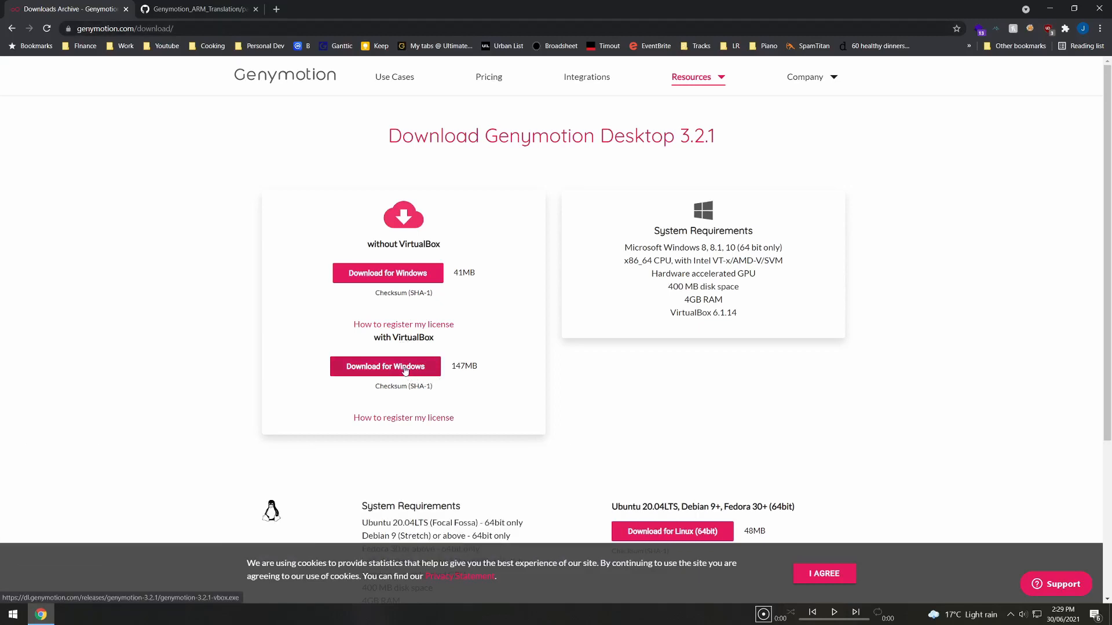
pyautogui.moveTo(436, 346)
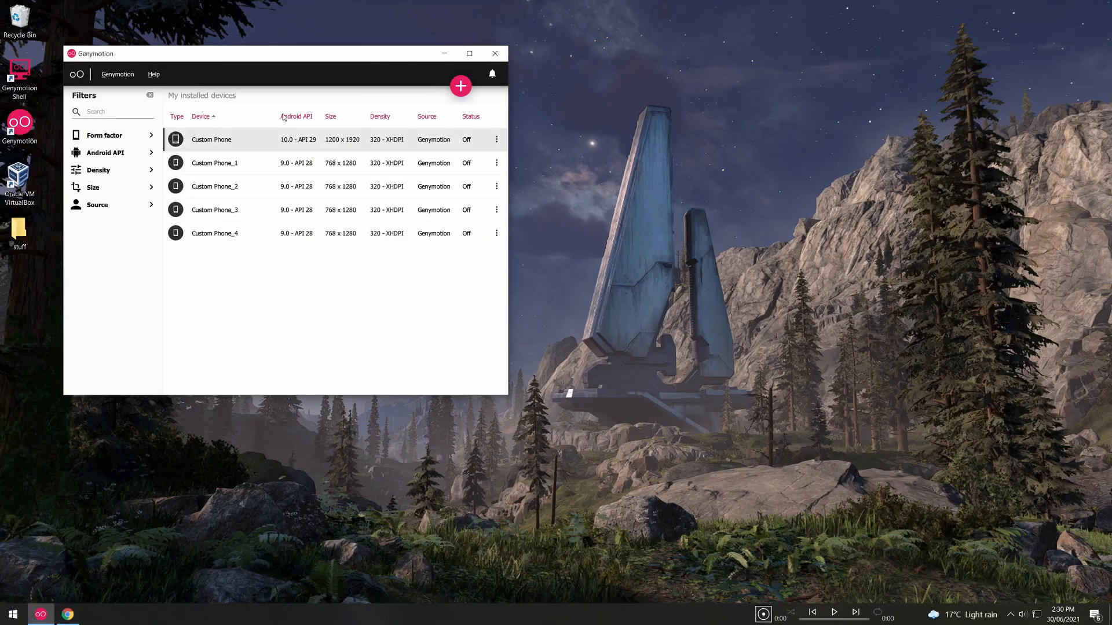
pyautogui.moveTo(353, 121)
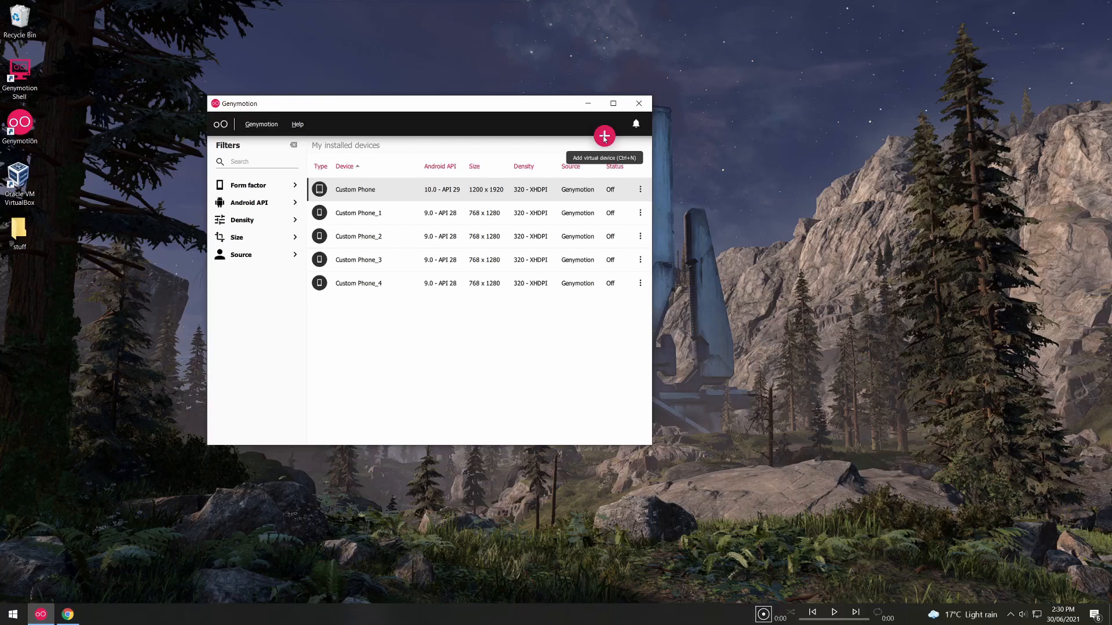
# - Start adding a new virtual device via the pink + button
pyautogui.click(604, 136)
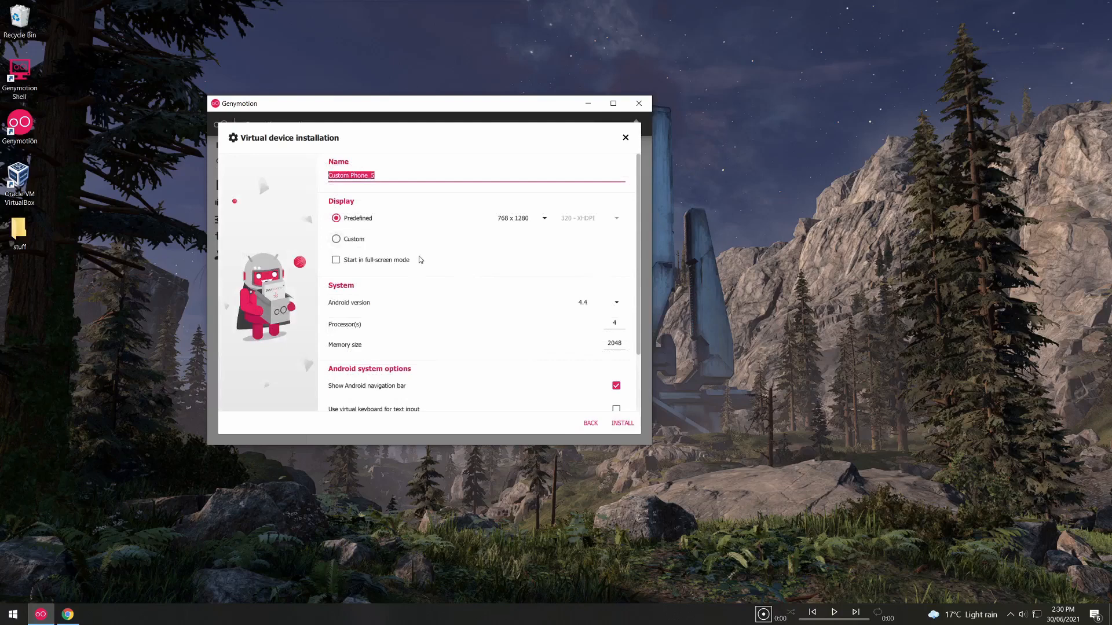
# - Name the device 'Tutorial' with custom resolution and Android version 9.0
pyautogui.write('Tutorial')
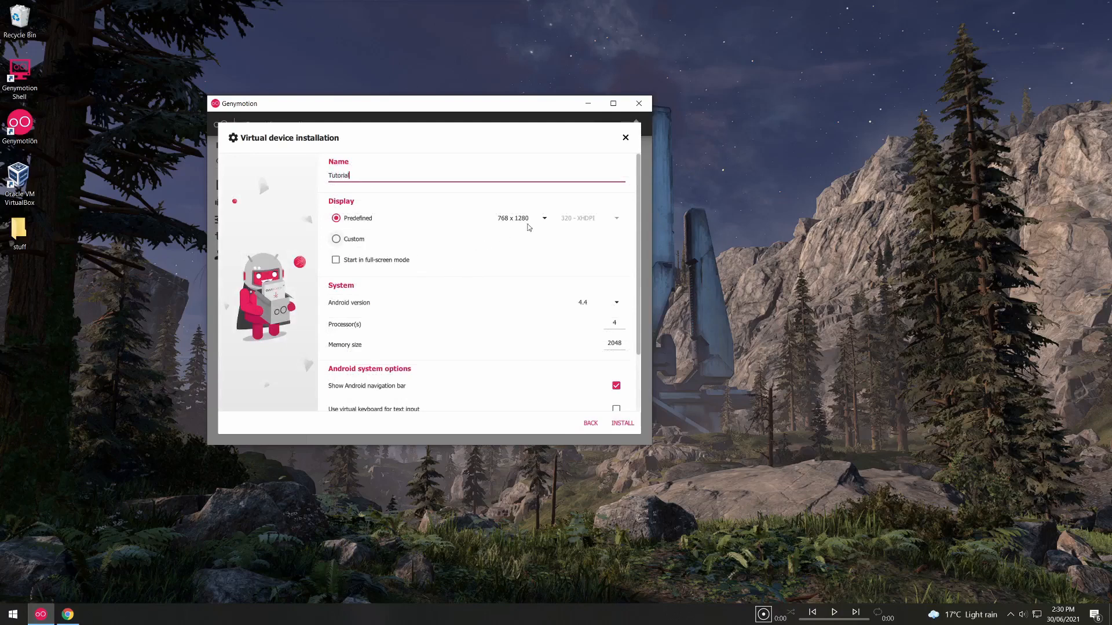
pyautogui.click(336, 239)
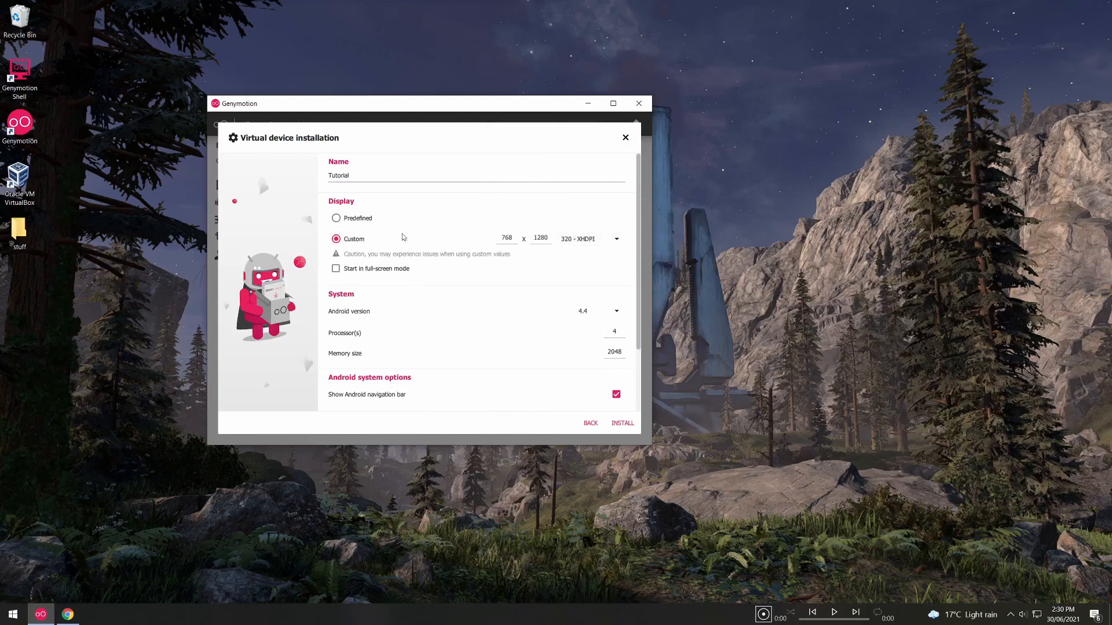
pyautogui.click(615, 312)
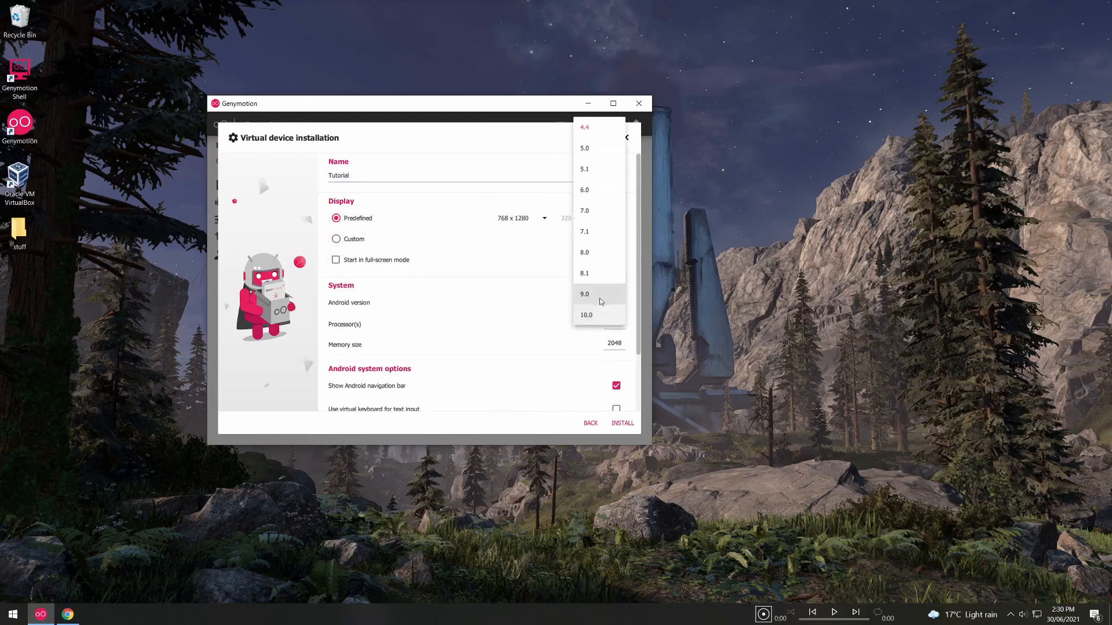
pyautogui.click(584, 293)
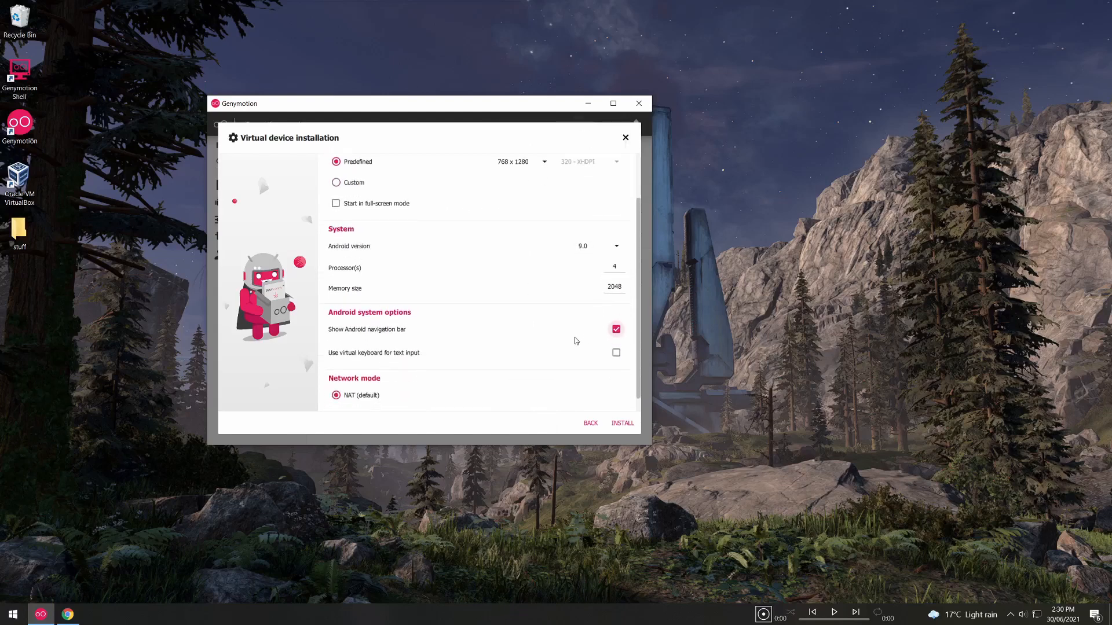
# - Set the network mode to Bridge and install the device
pyautogui.scroll(-3)
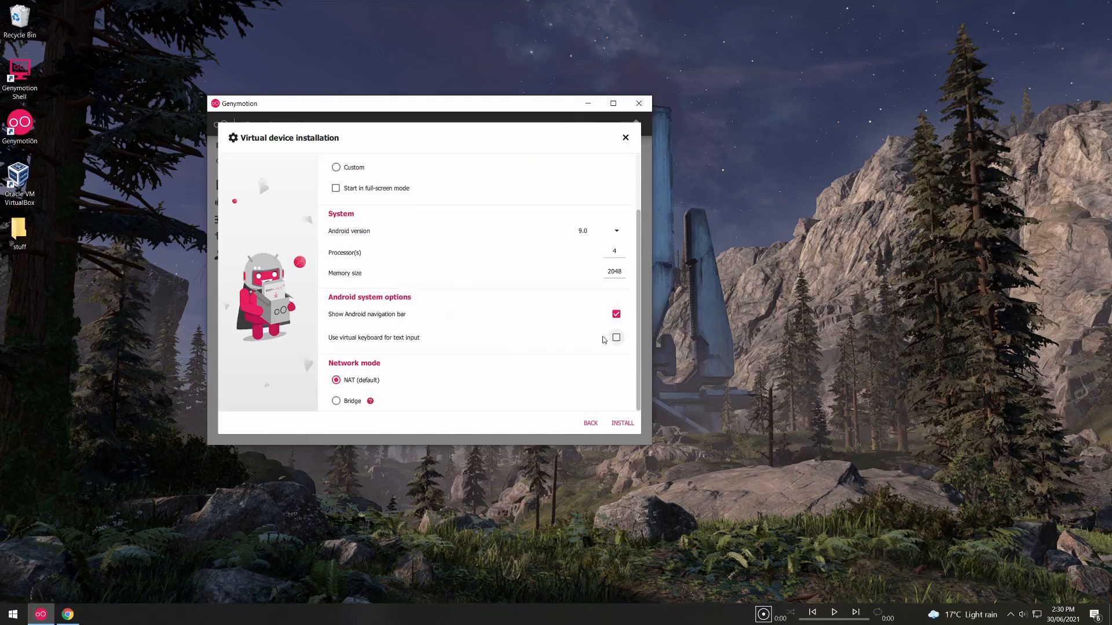
pyautogui.click(335, 401)
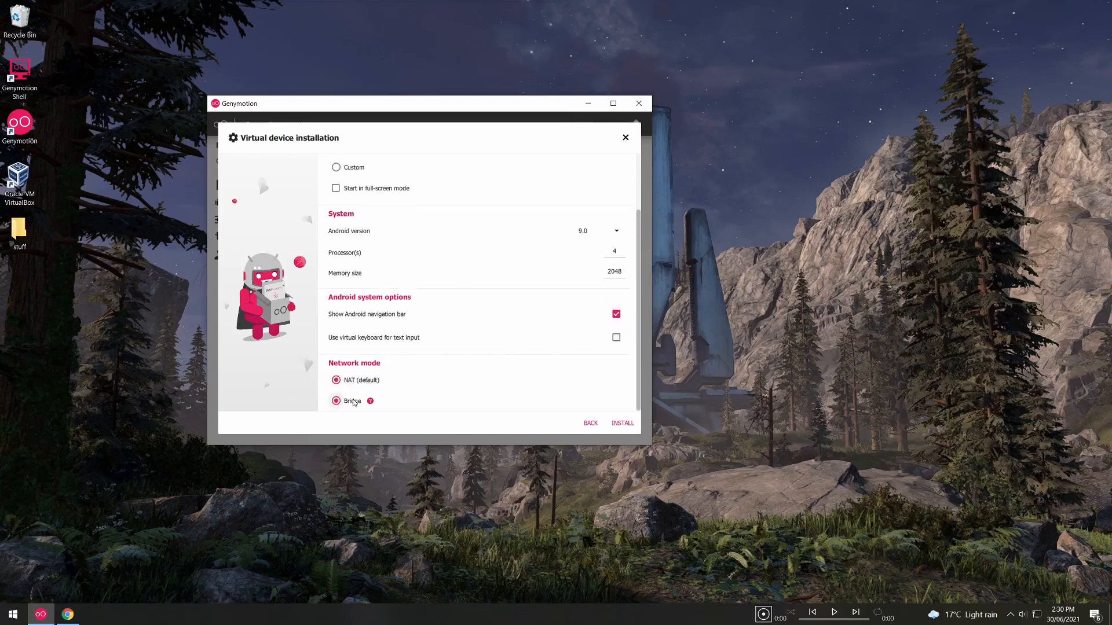
pyautogui.click(336, 401)
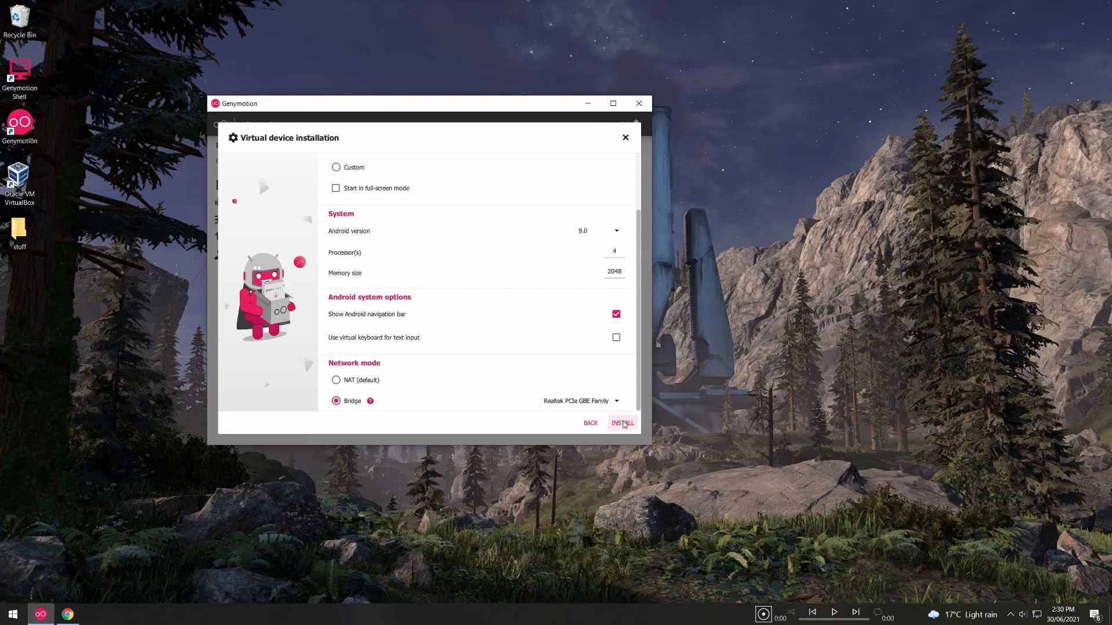
pyautogui.click(622, 424)
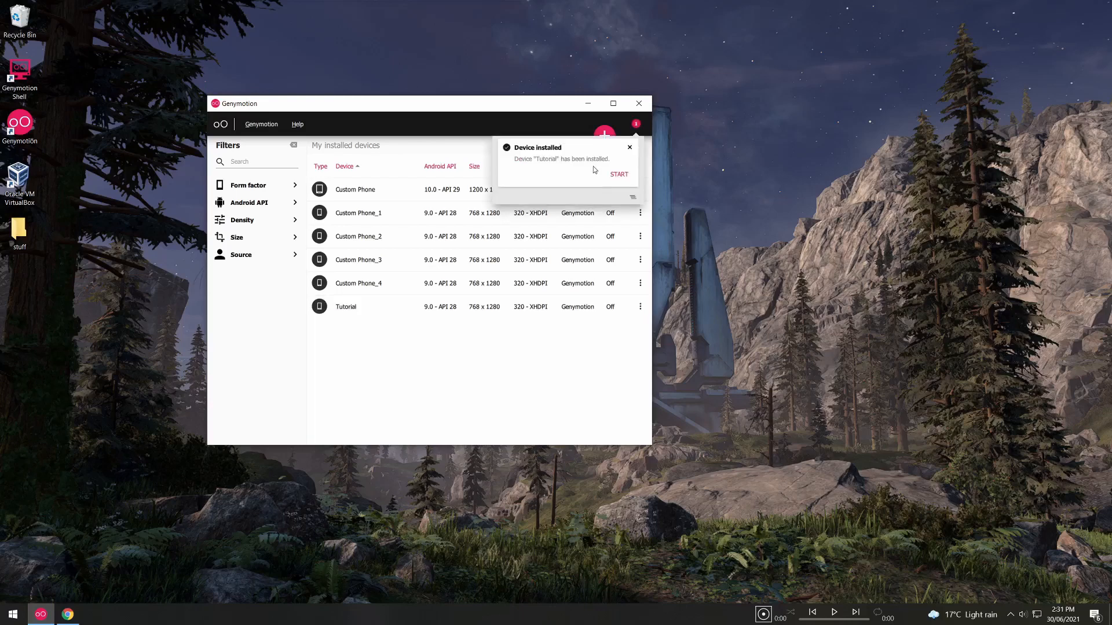
pyautogui.moveTo(619, 175)
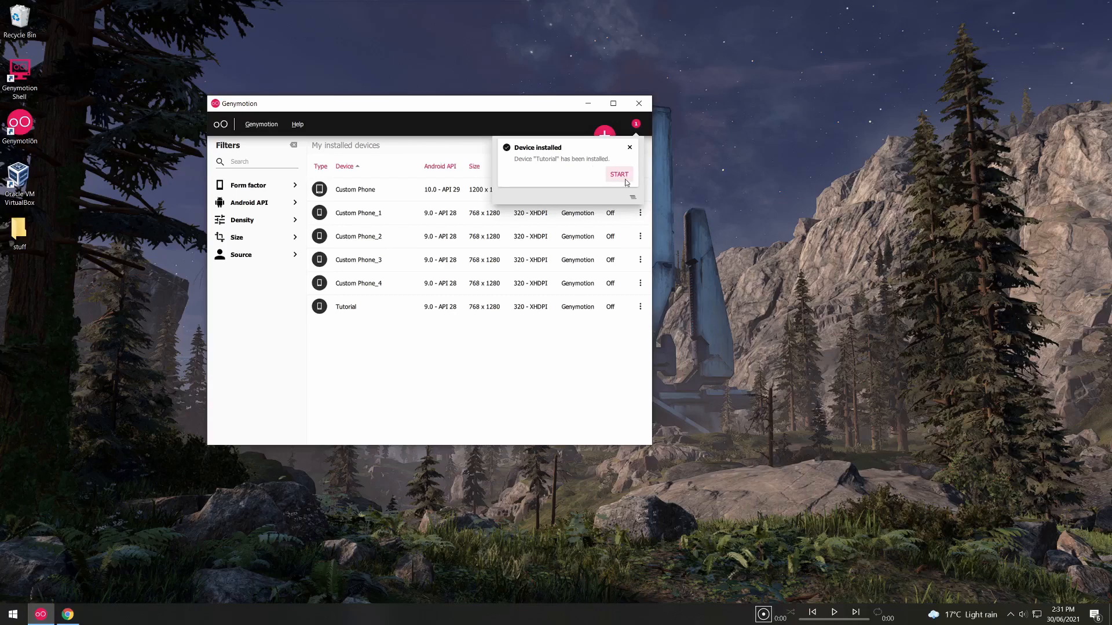
# - Start the Tutorial device from the 'Device installed' notification
pyautogui.click(619, 175)
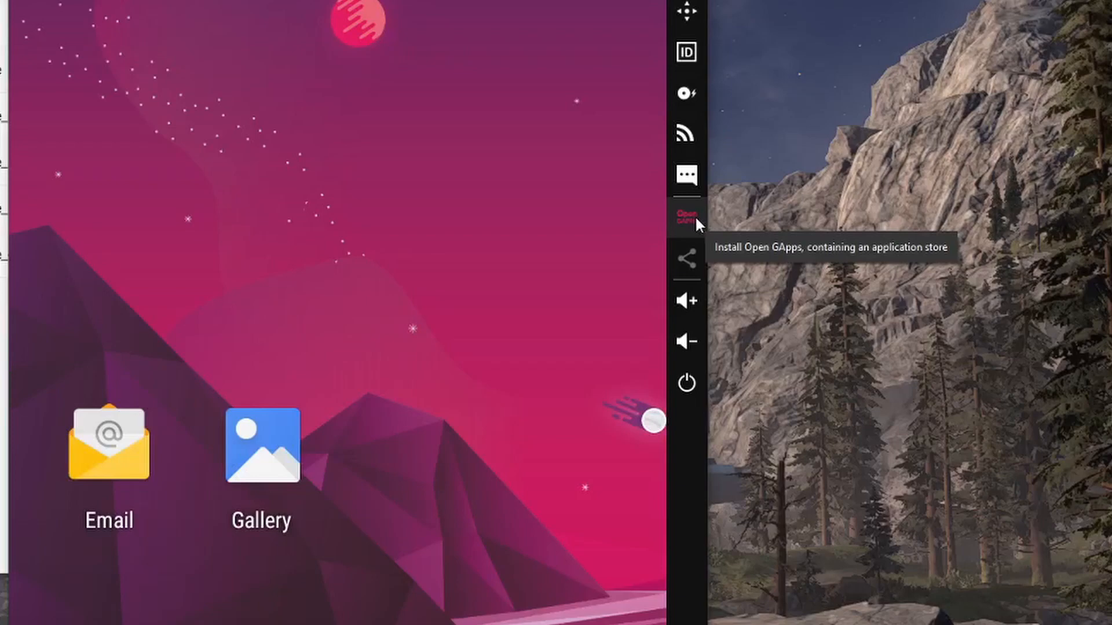
# - Install Open GApps from the emulator's right-hand toolbar
pyautogui.click(685, 214)
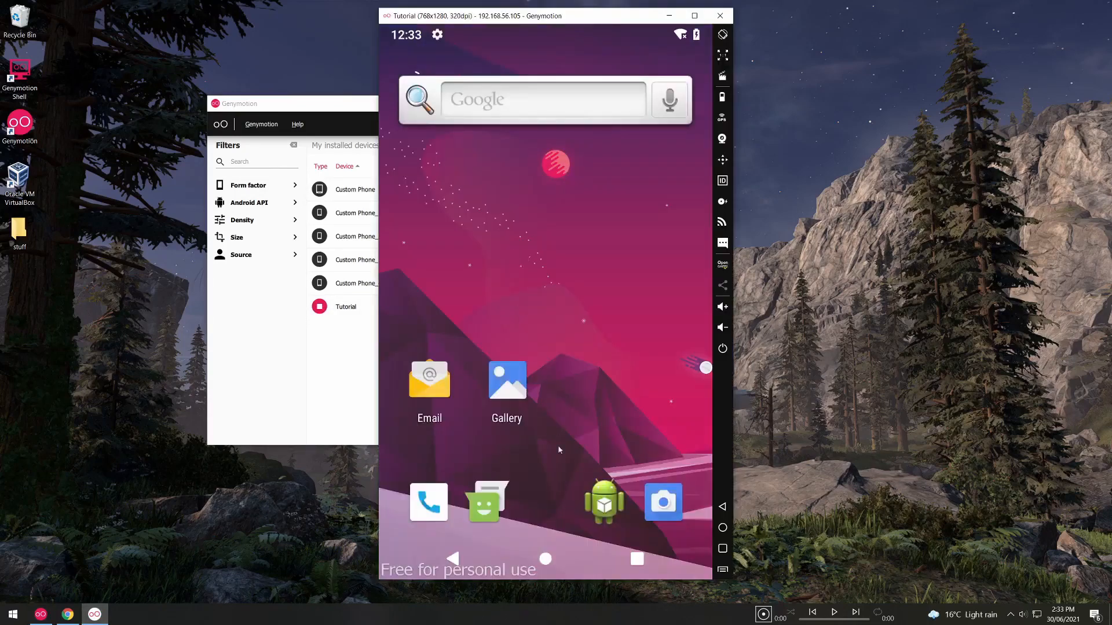
# - Launch Play Store from the app drawer, sign in and accept the Google services settings
pyautogui.click(545, 558)
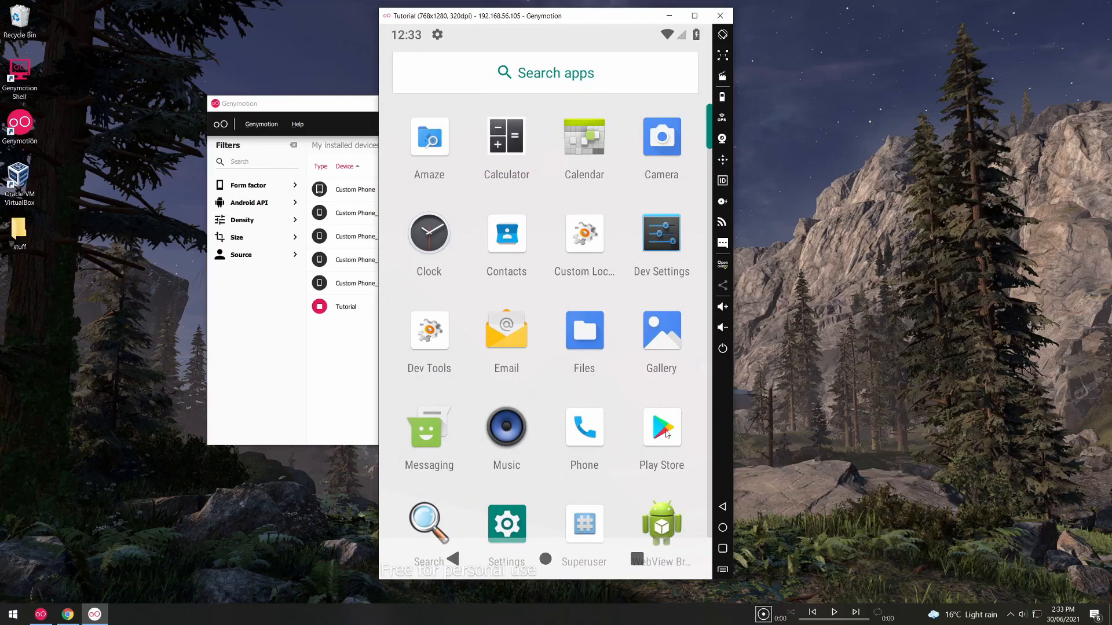
pyautogui.click(660, 427)
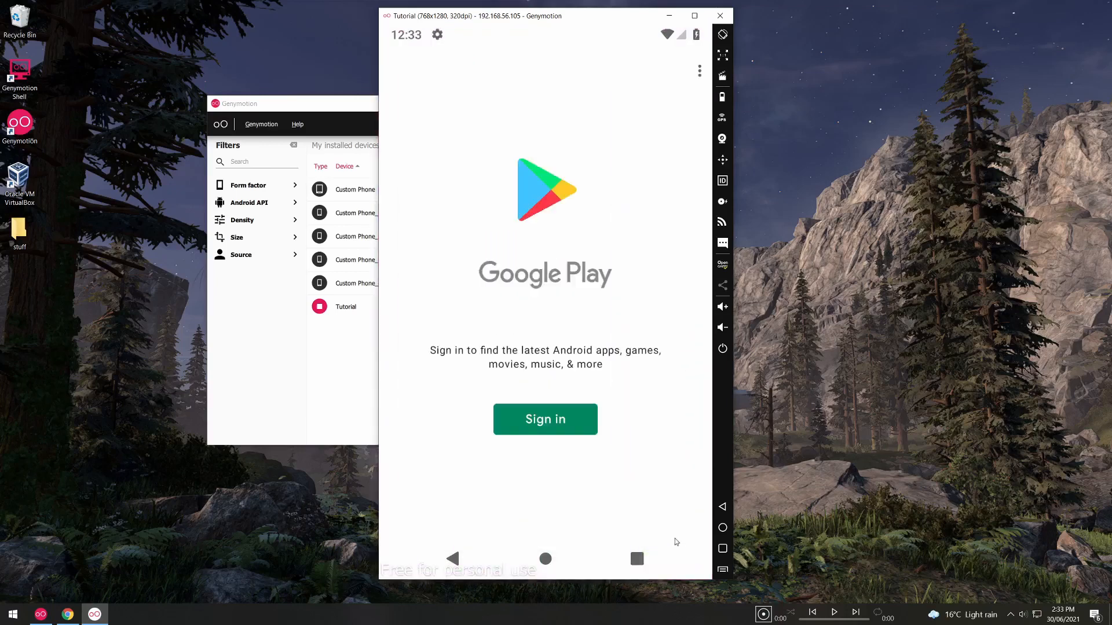
pyautogui.click(544, 419)
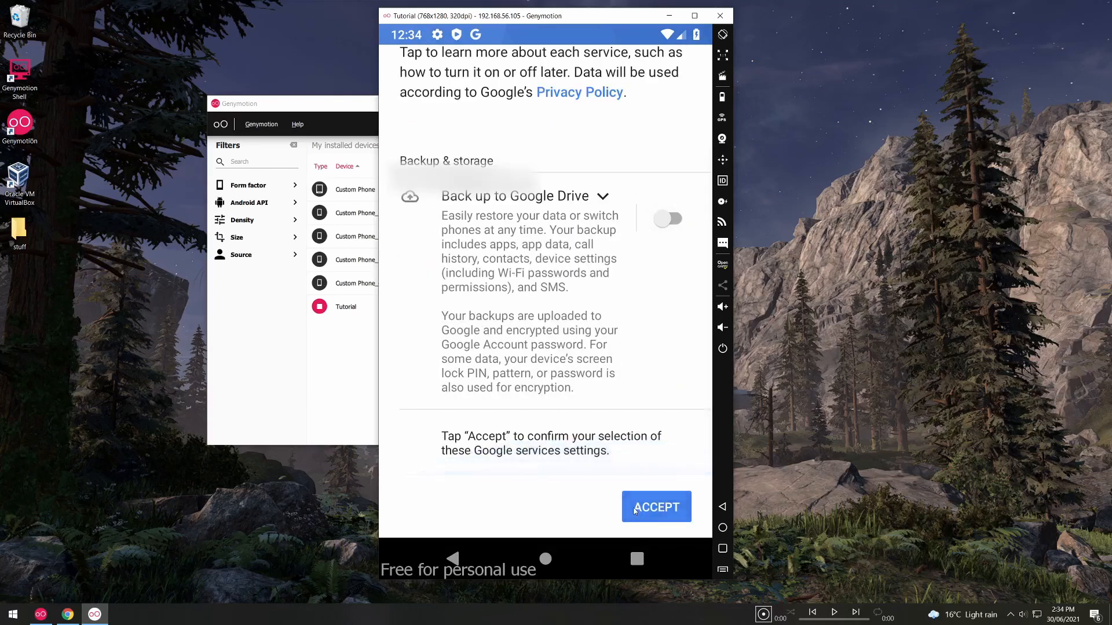
pyautogui.click(655, 507)
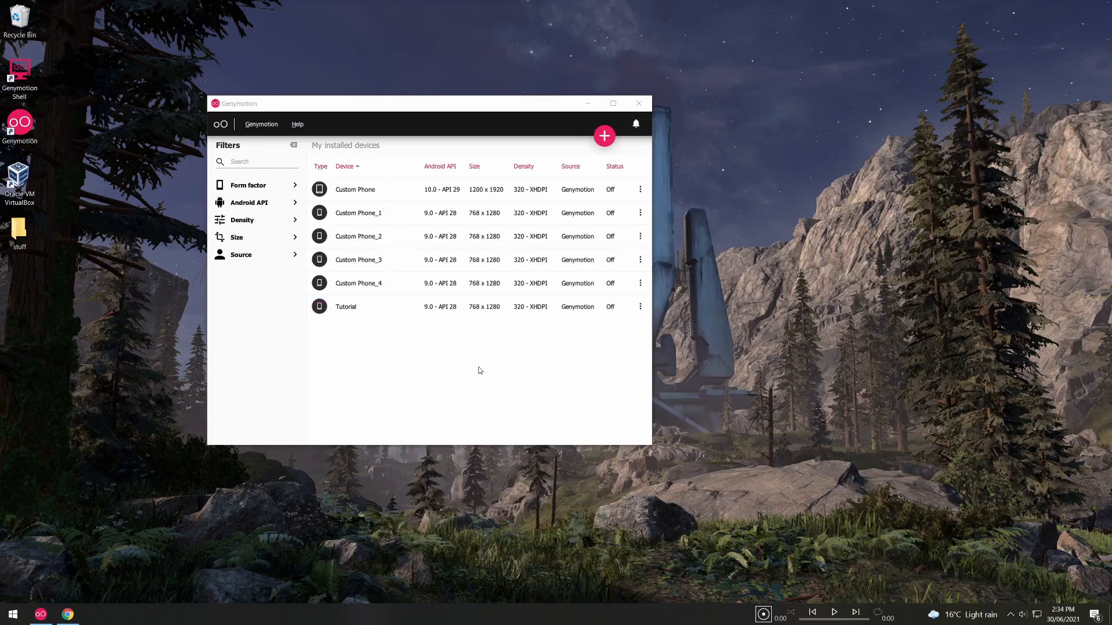
pyautogui.moveTo(437, 317)
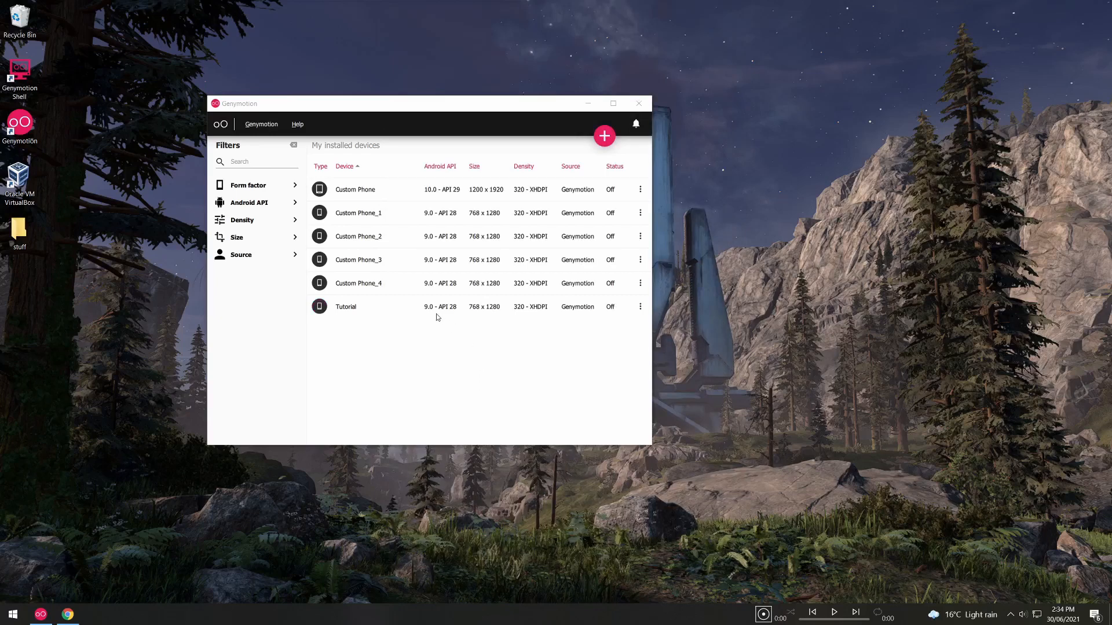
# - Start the Tutorial device again from its context menu in the device list
pyautogui.doubleClick(345, 306)
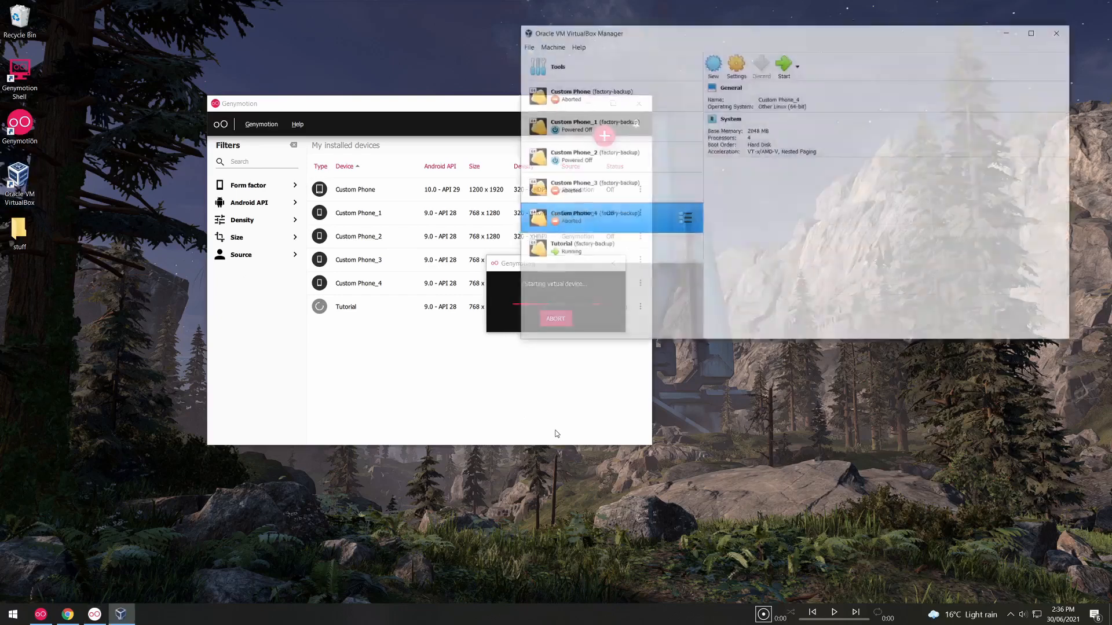
pyautogui.click(582, 247)
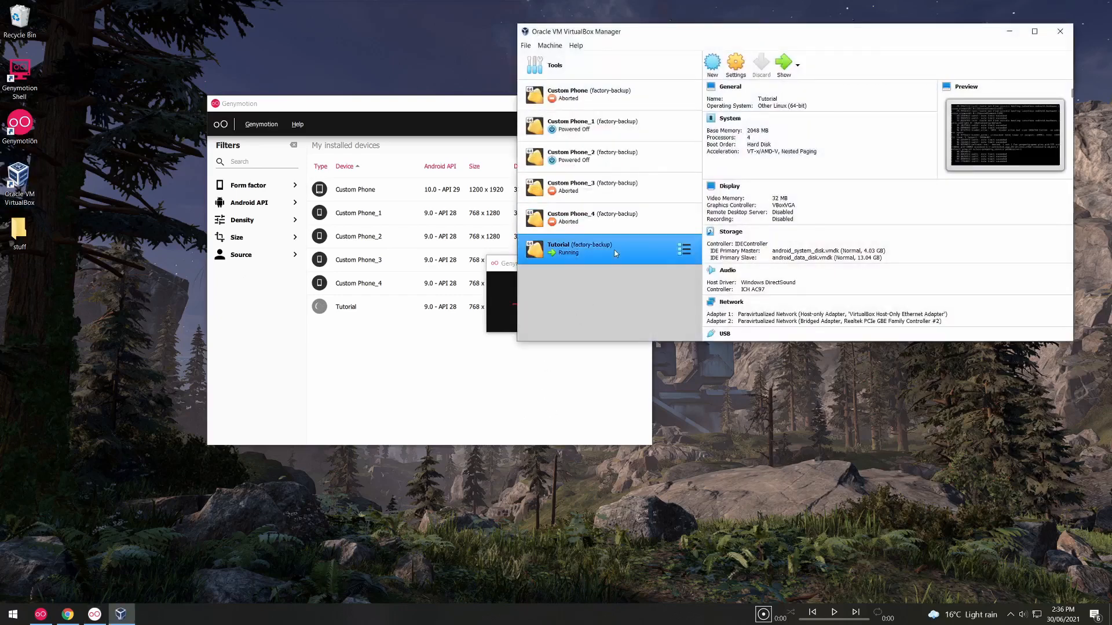
pyautogui.rightClick(592, 217)
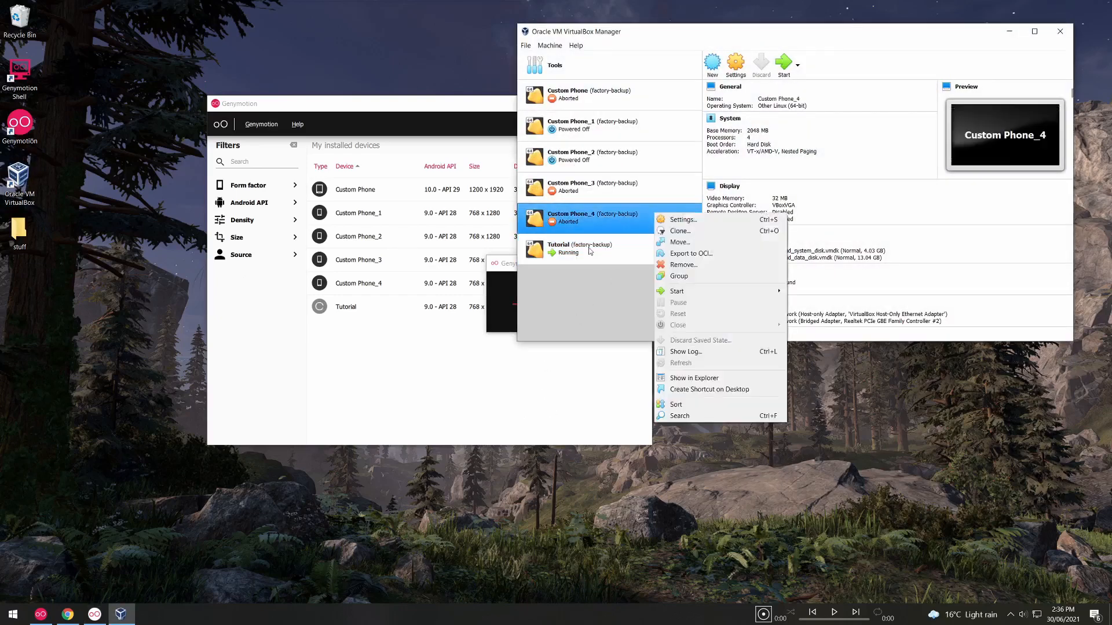
pyautogui.rightClick(558, 247)
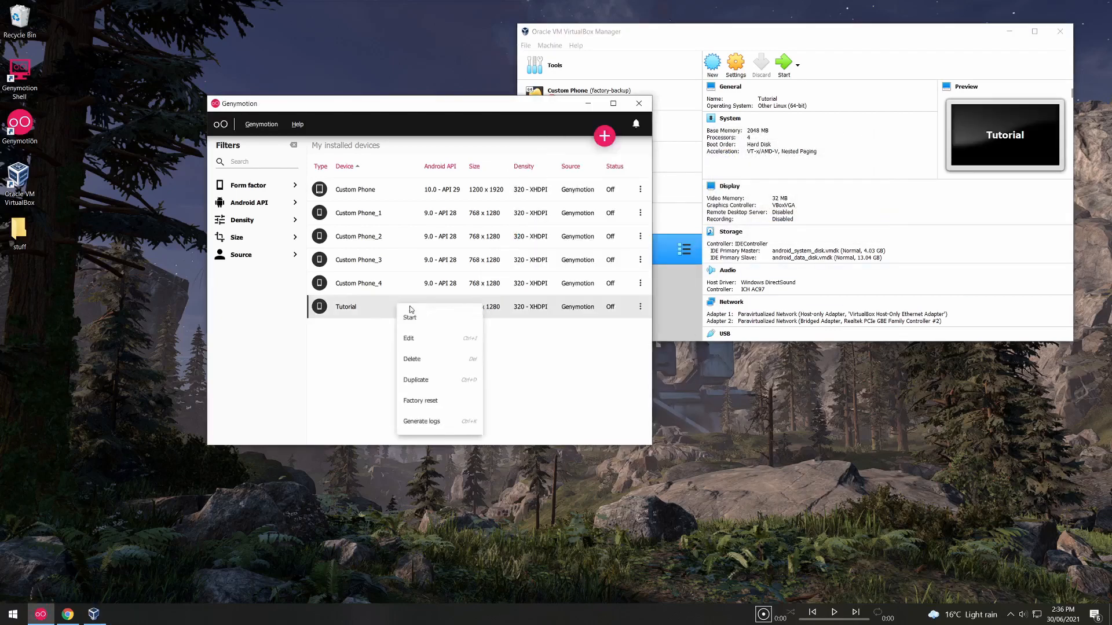
pyautogui.click(409, 317)
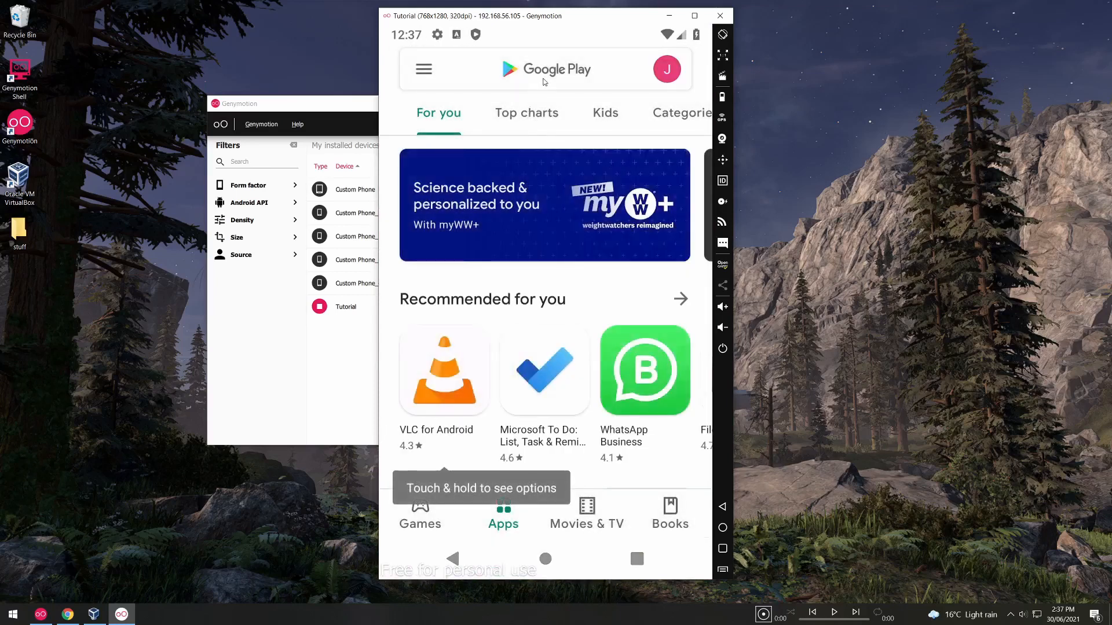
# - Search Play Store for 'SSH server', install SSH/SFTP Server - Terminal and return home
pyautogui.click(538, 68)
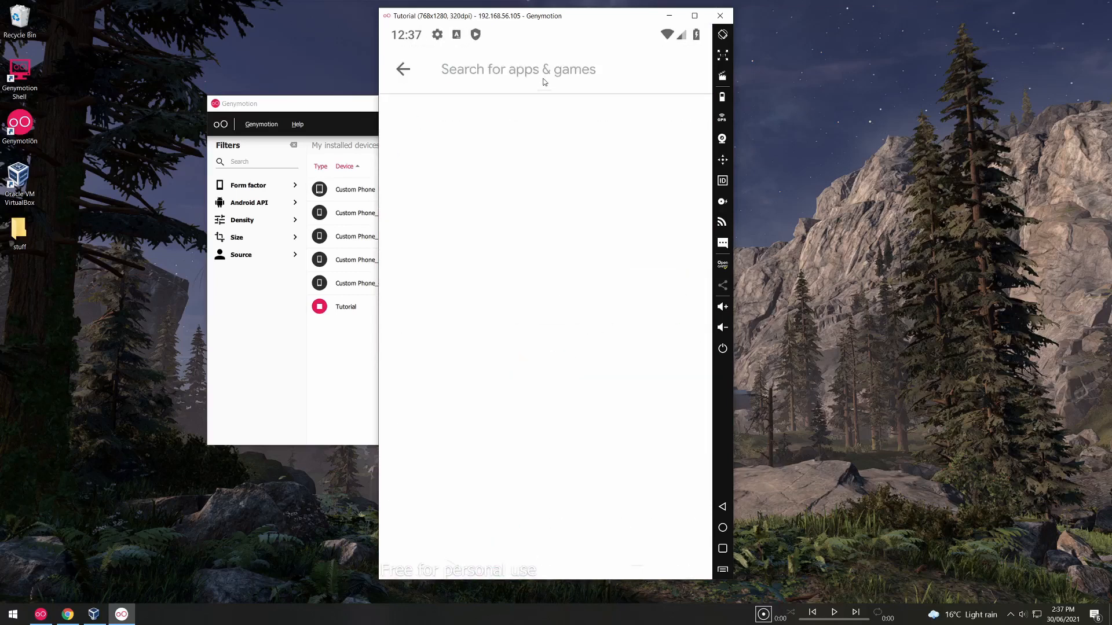
pyautogui.write('SSH server')
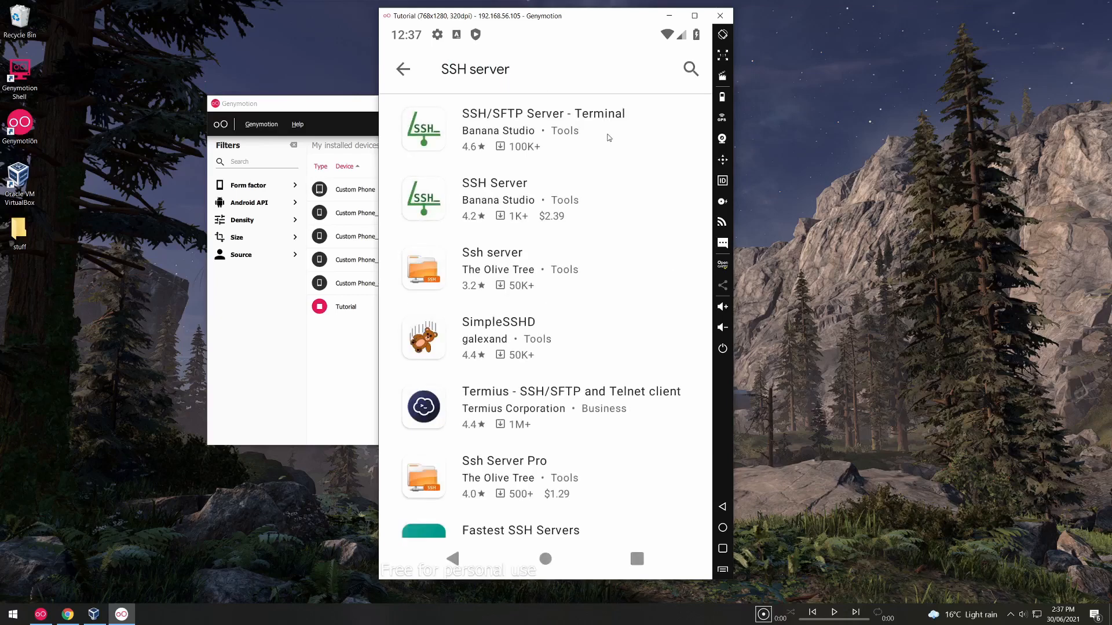
pyautogui.click(544, 128)
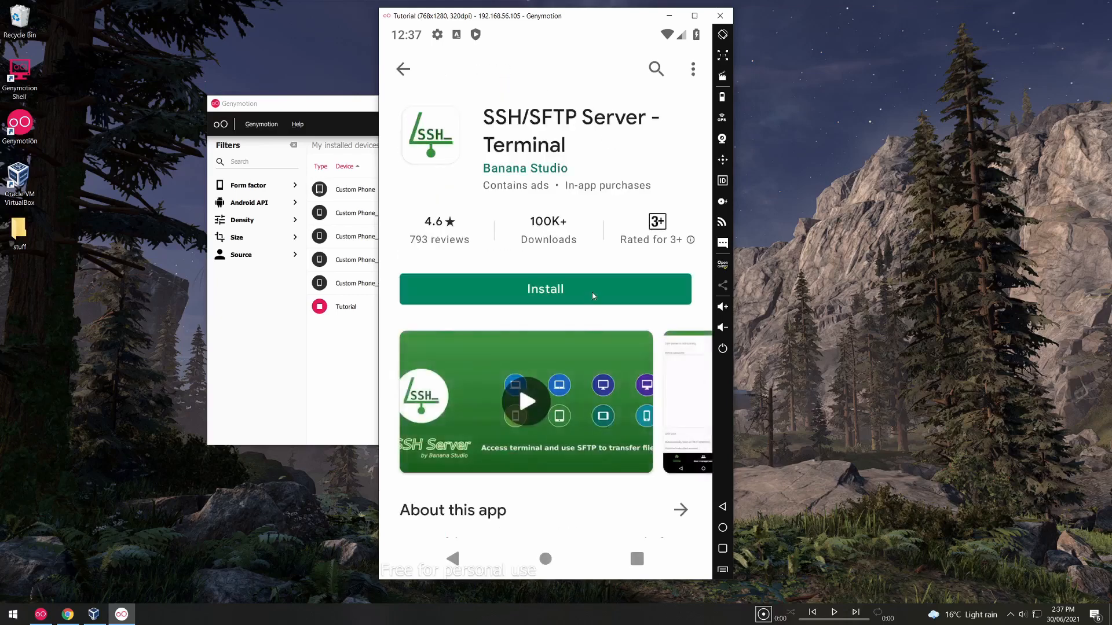
pyautogui.click(544, 288)
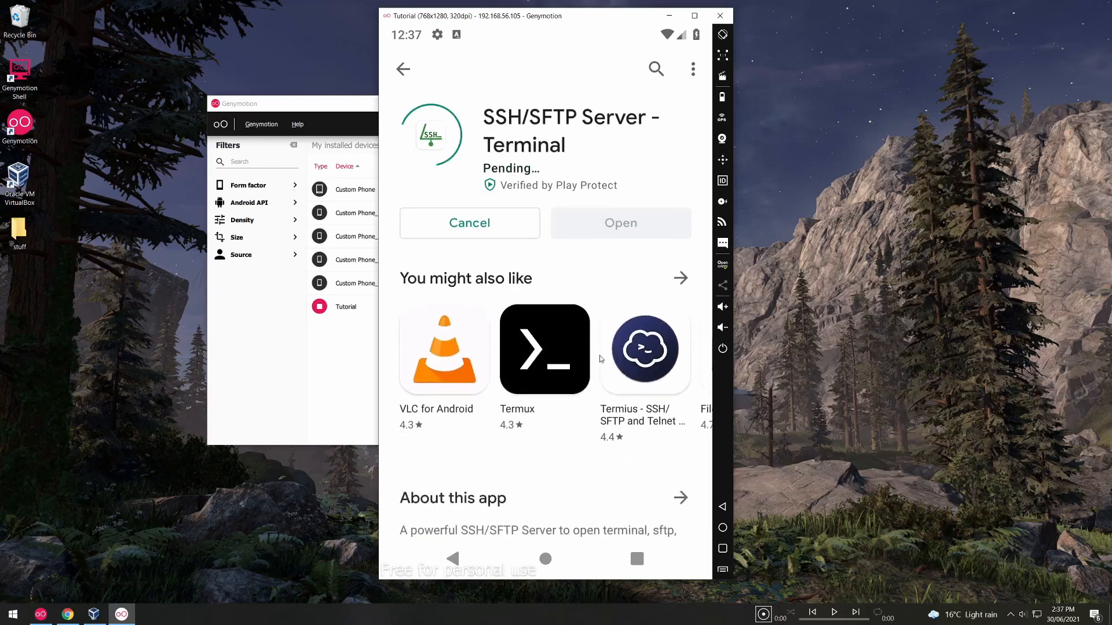
pyautogui.click(546, 558)
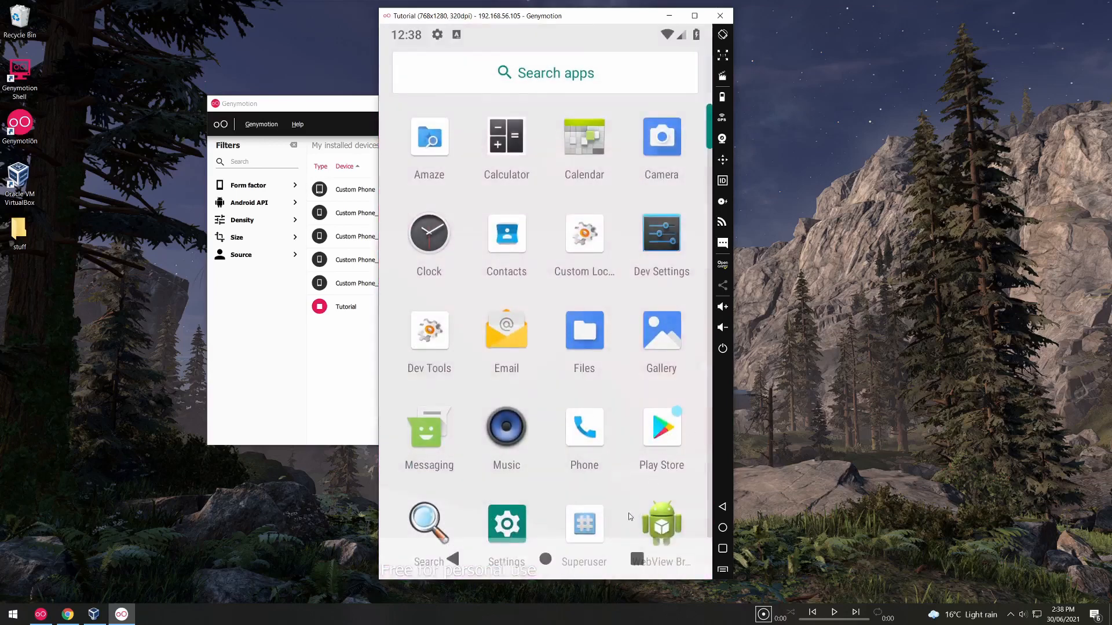
# - In Superuser settings set Multiuser Policy to All Users, then return to the home screen
pyautogui.scroll(-3)
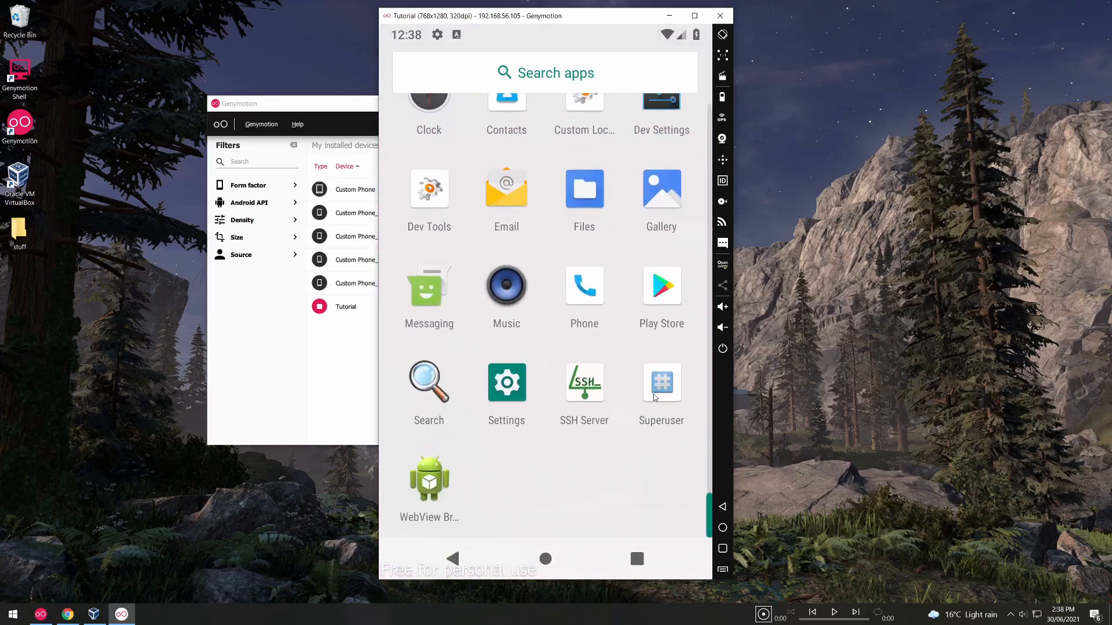
pyautogui.click(661, 383)
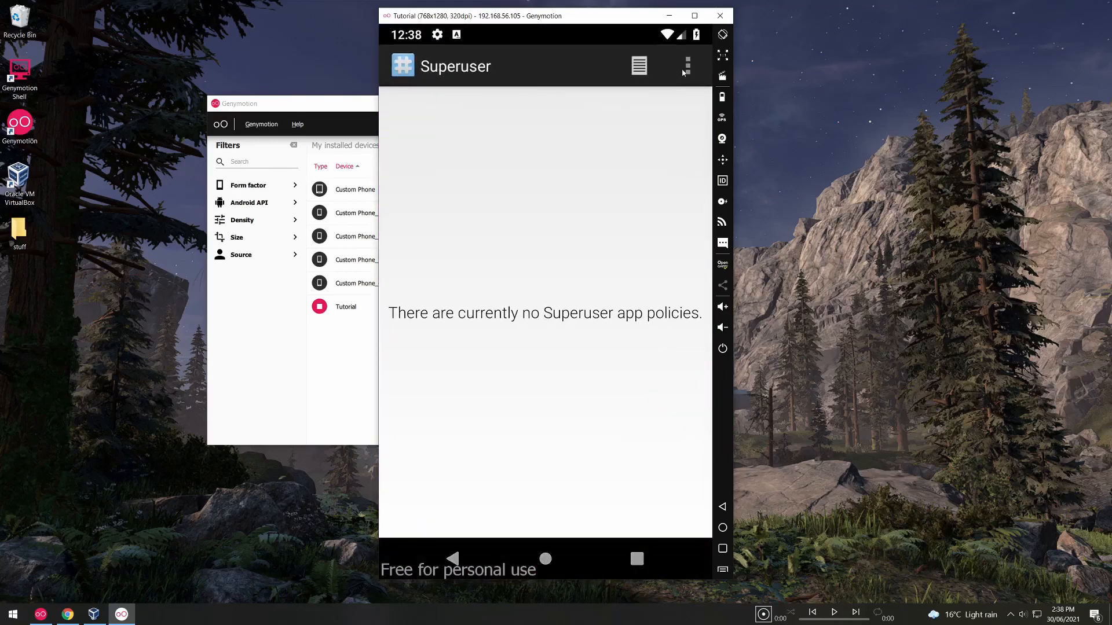
pyautogui.click(687, 66)
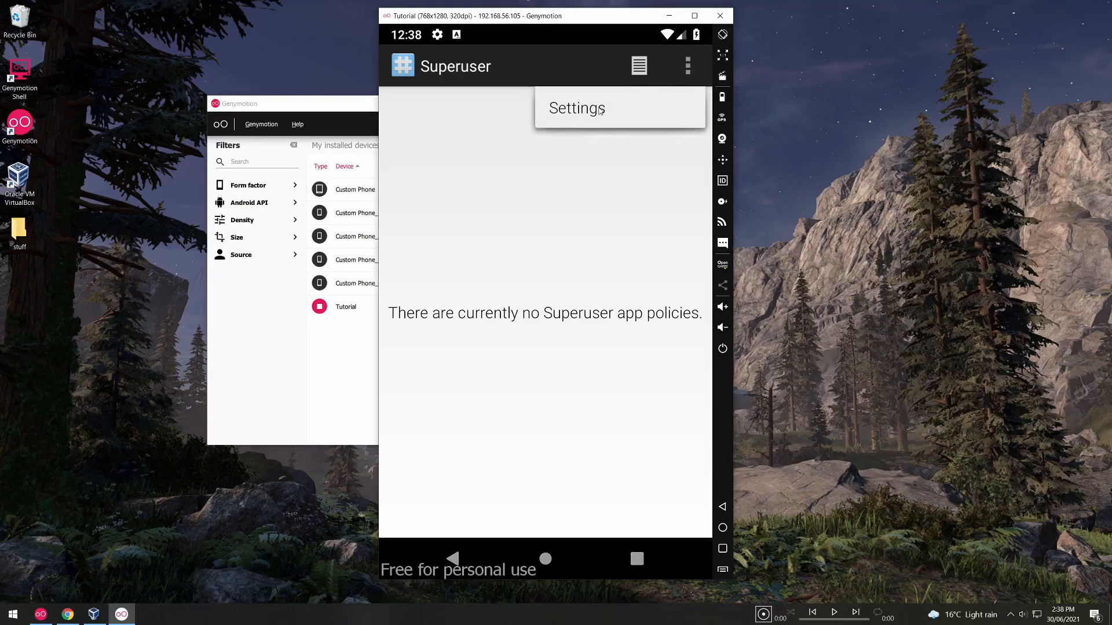
pyautogui.click(575, 108)
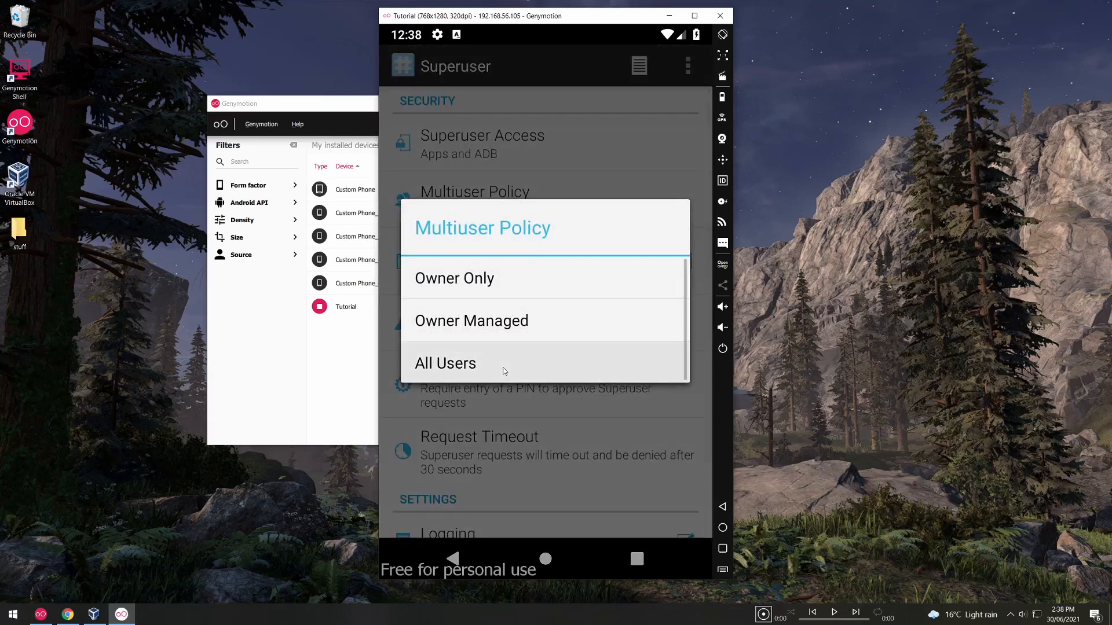
pyautogui.click(444, 363)
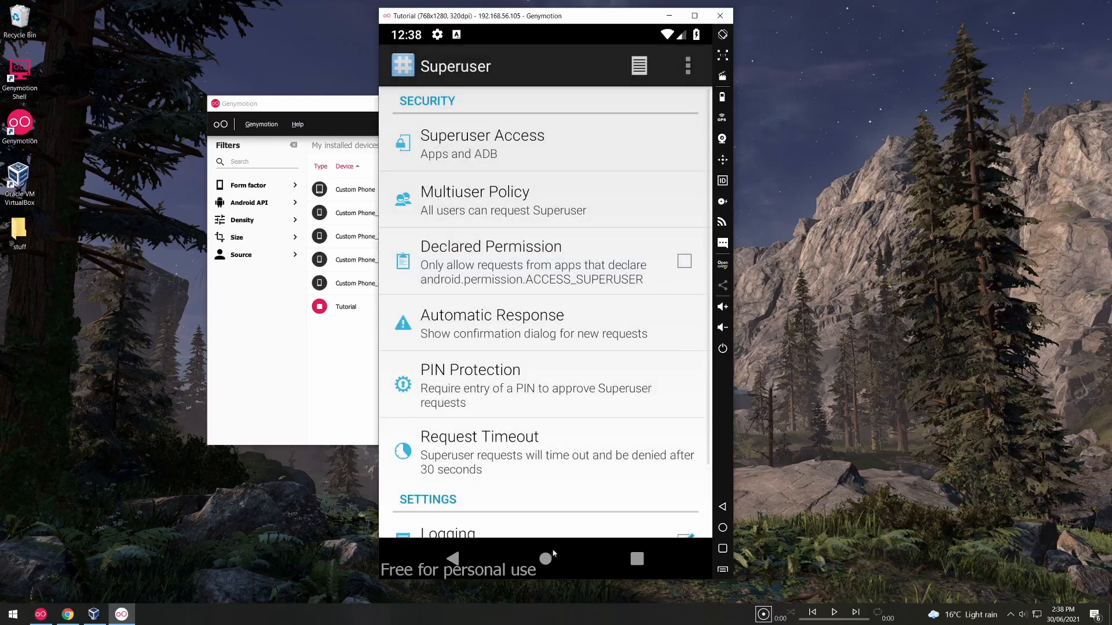
pyautogui.moveTo(544, 561)
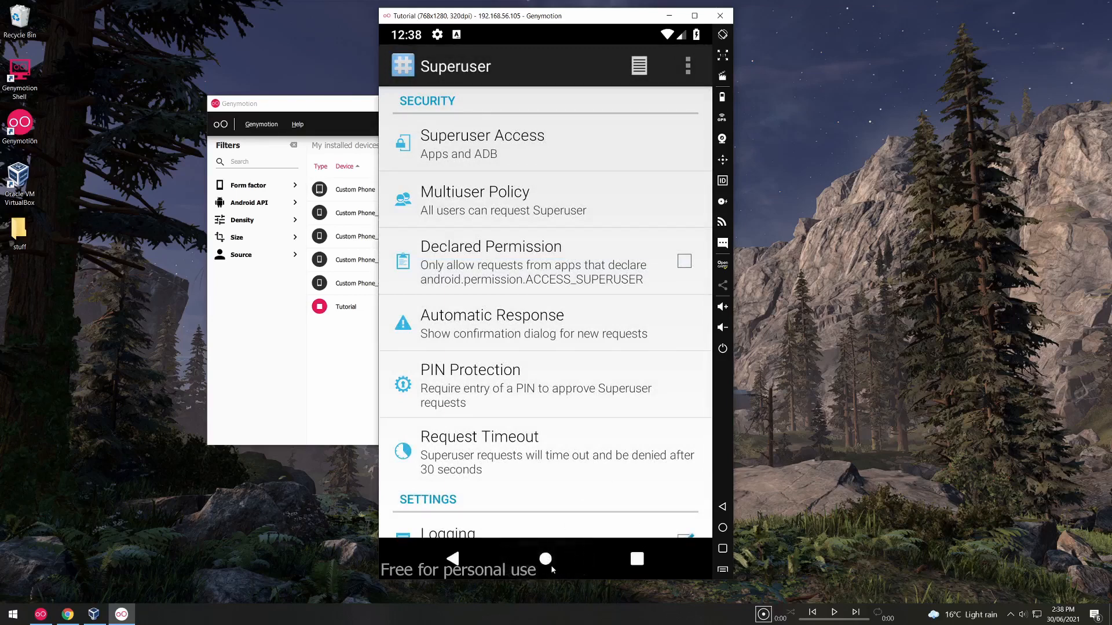
pyautogui.click(546, 558)
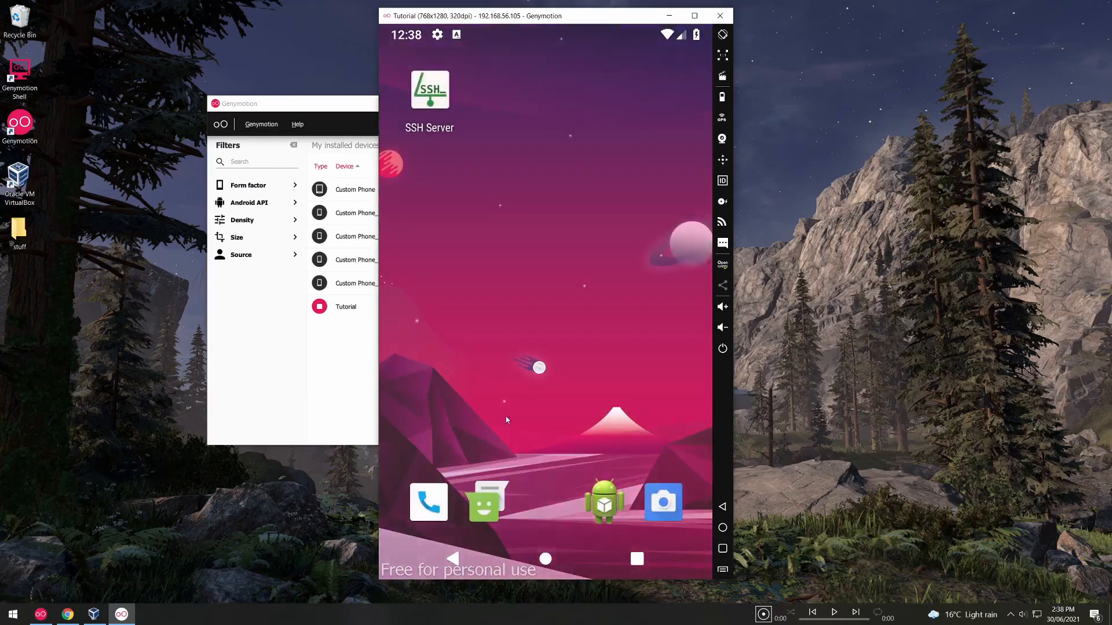
pyautogui.moveTo(465, 107)
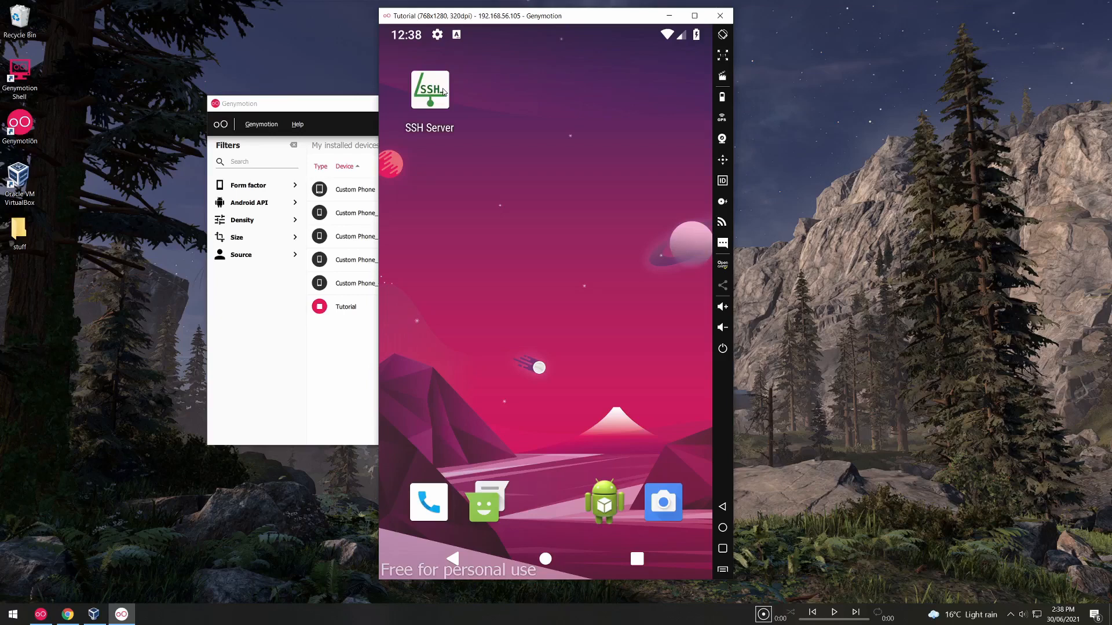
# - Launch SSH Server, allow file access and show its Users list
pyautogui.click(429, 89)
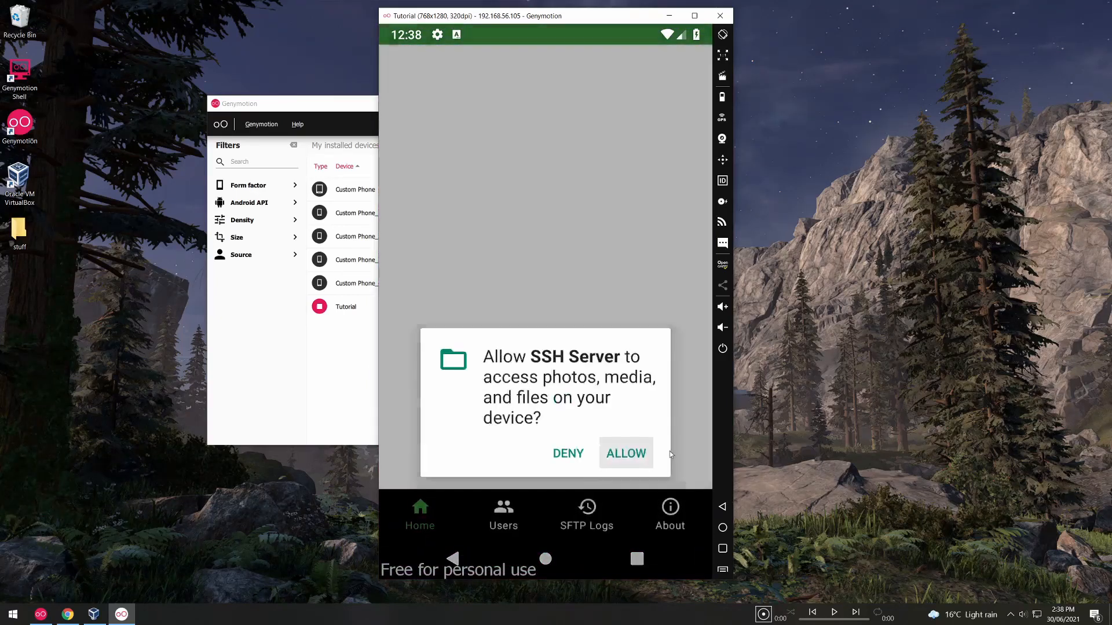
pyautogui.click(624, 453)
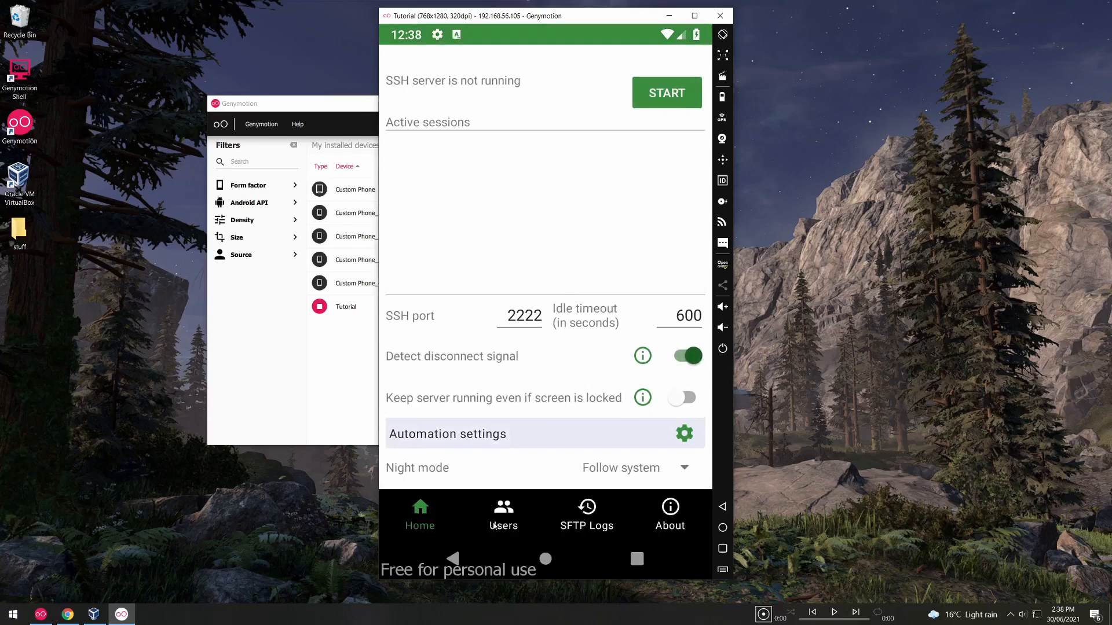
pyautogui.click(504, 513)
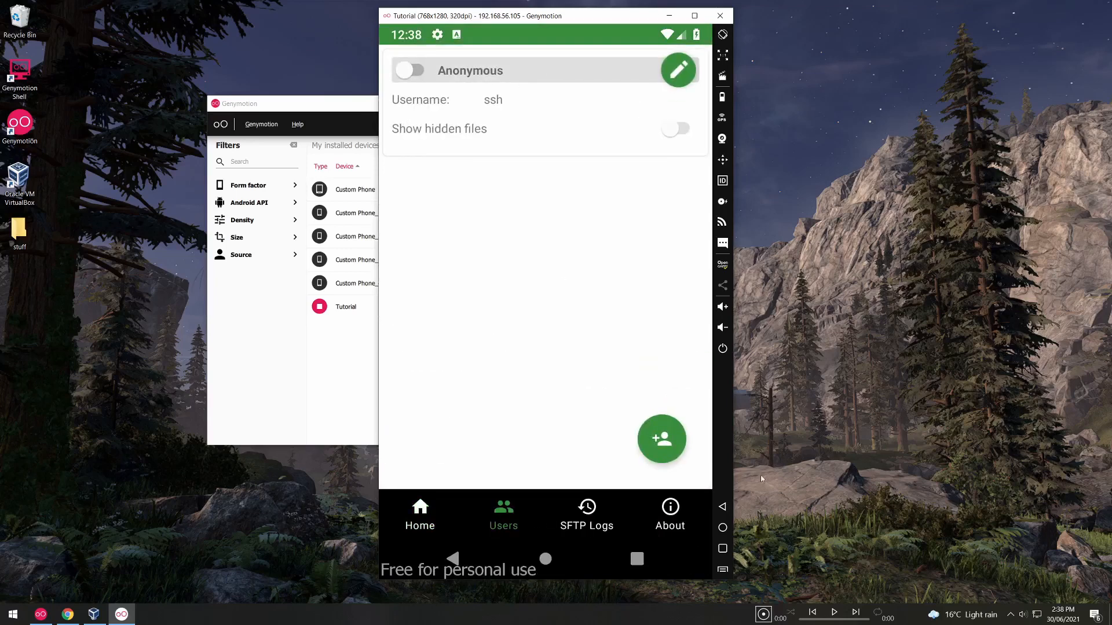
# - Create SSH user Jase (username jase) with a password and return to the server home page
pyautogui.click(662, 438)
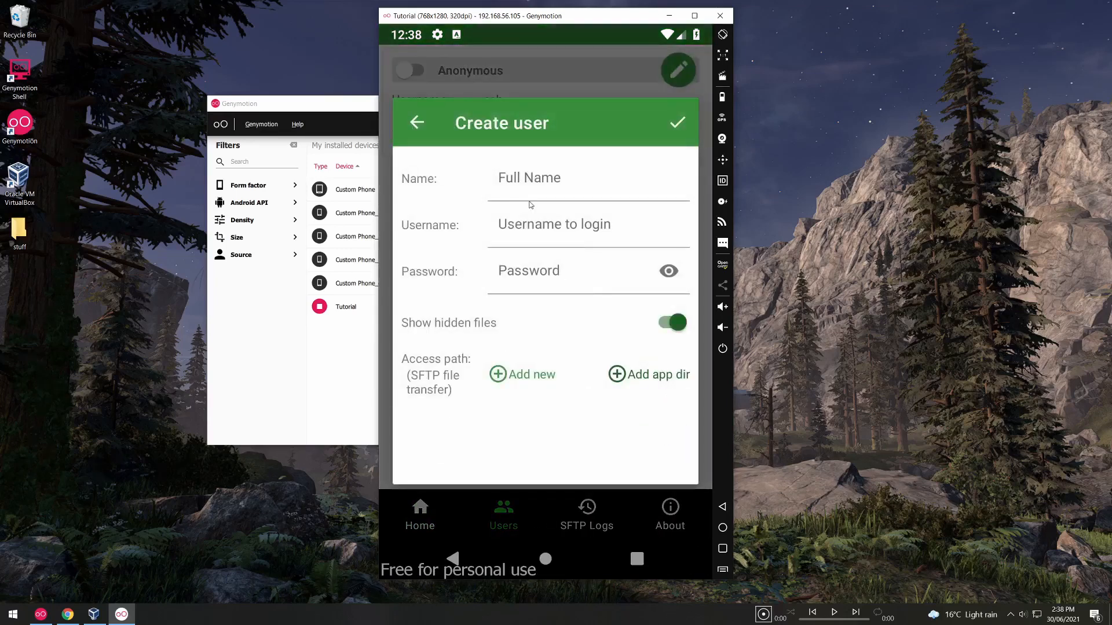
pyautogui.write('Jase')
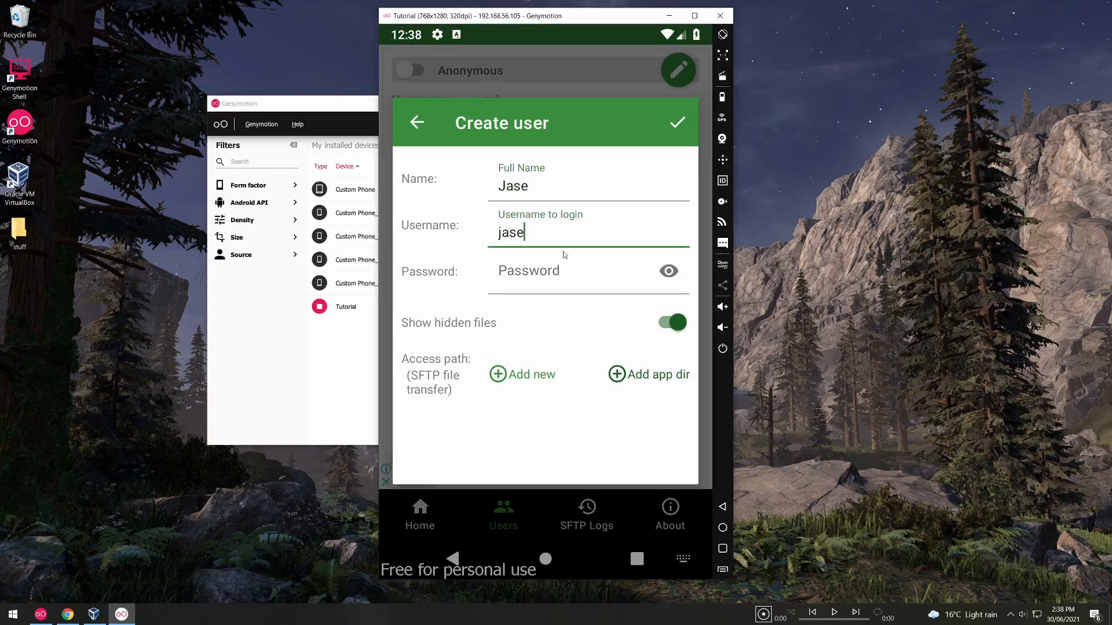
pyautogui.click(587, 270)
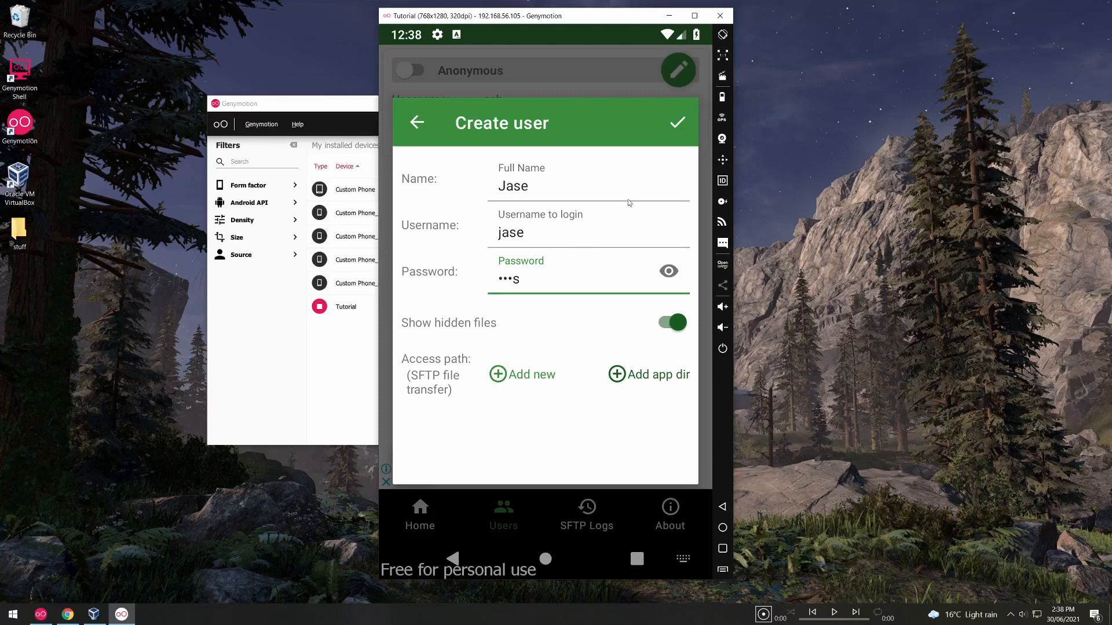
pyautogui.click(675, 122)
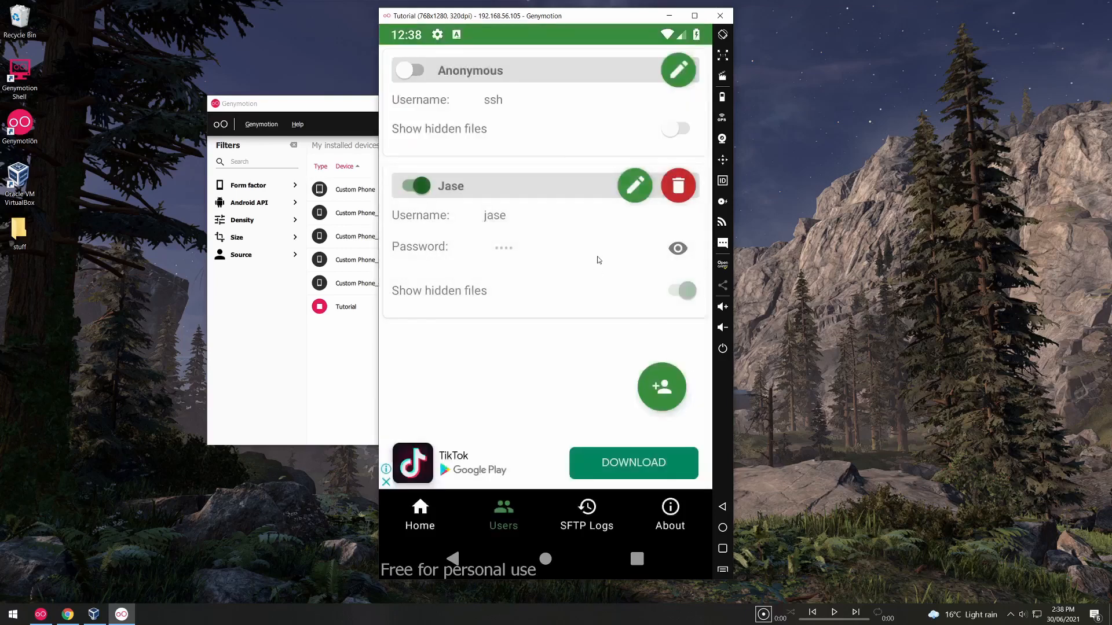
pyautogui.click(419, 514)
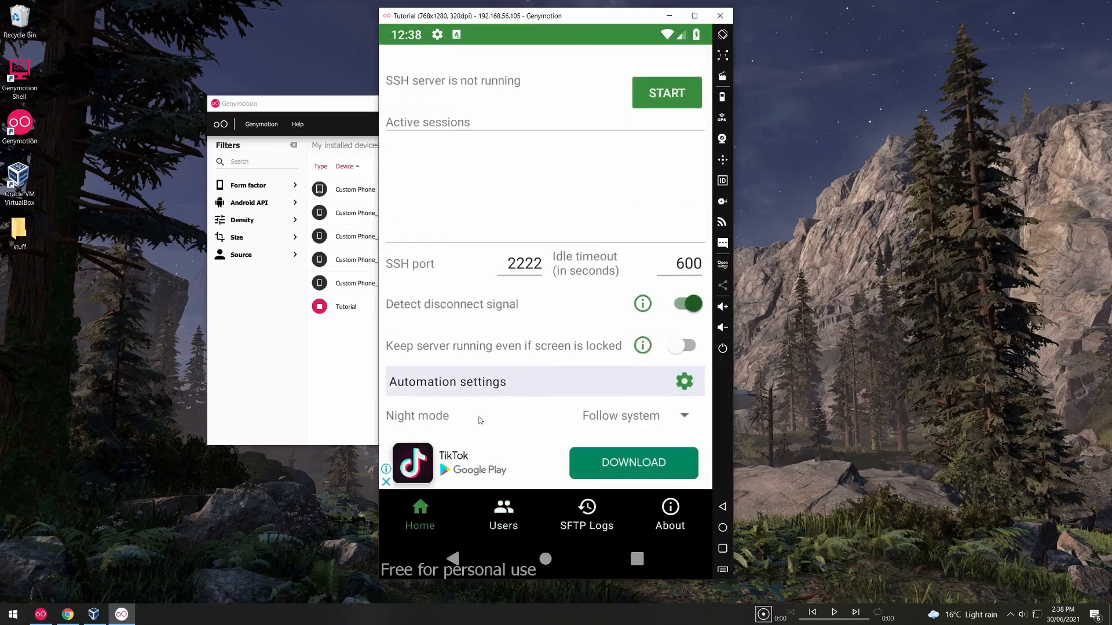
pyautogui.click(666, 92)
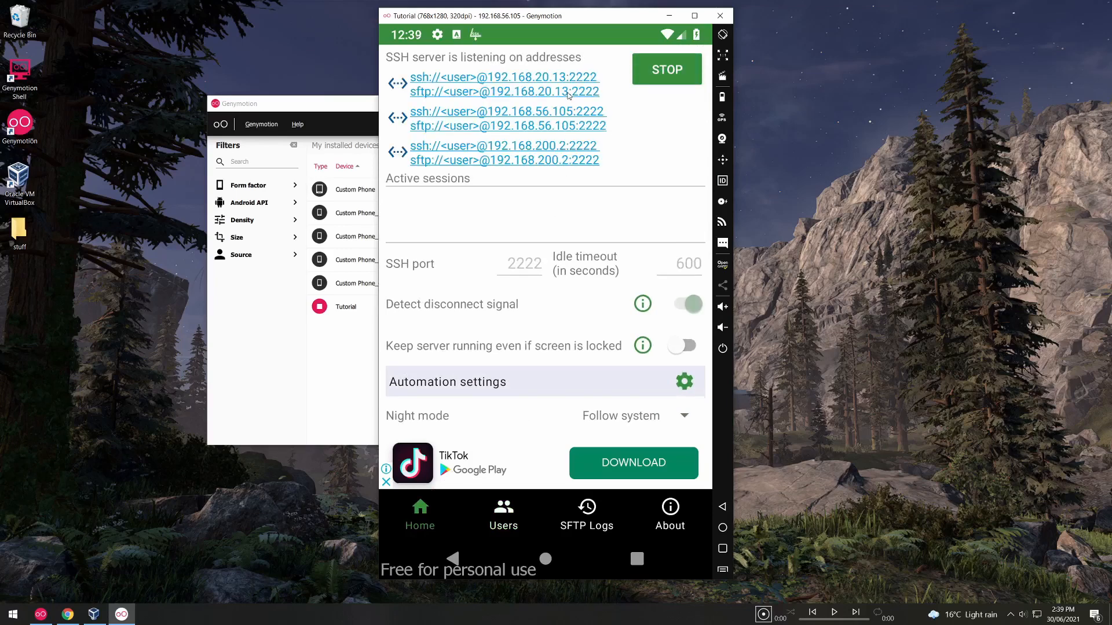
pyautogui.moveTo(539, 120)
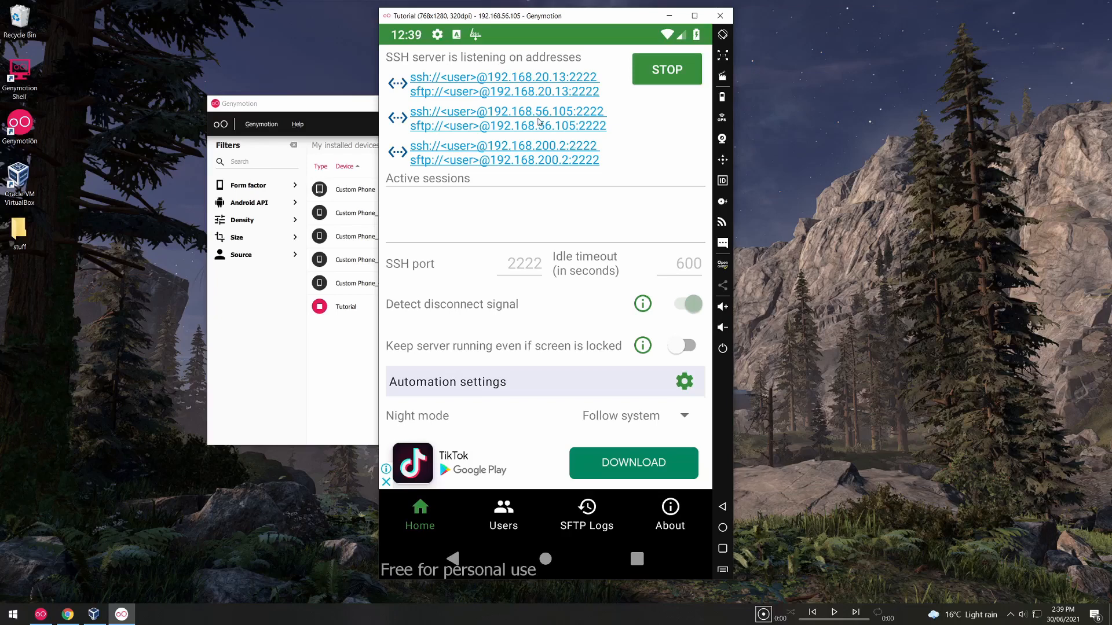
pyautogui.moveTo(534, 96)
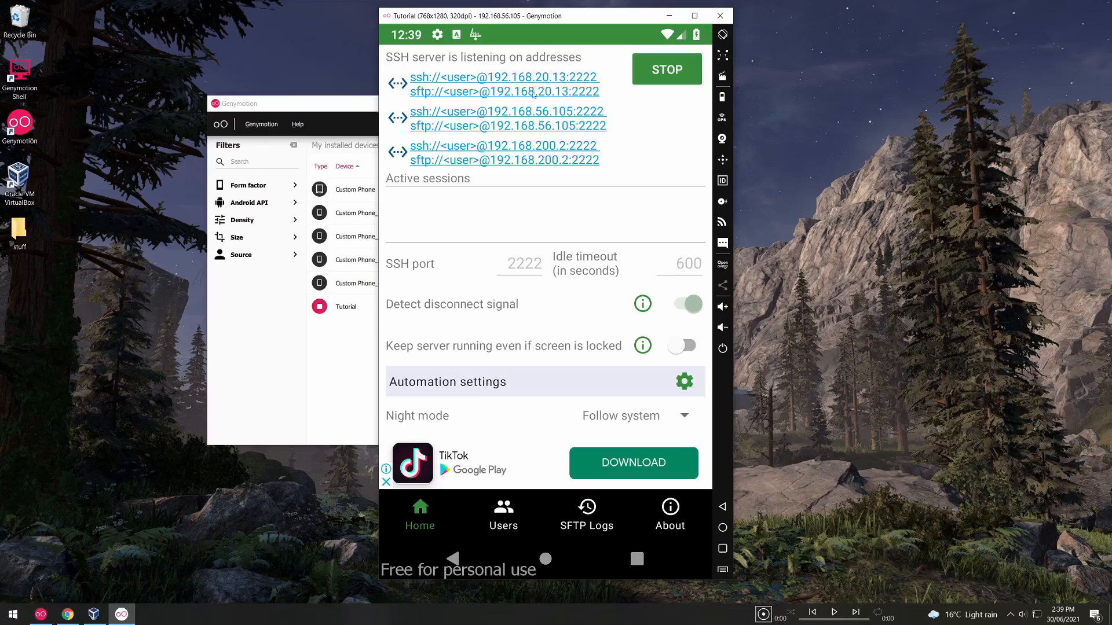
pyautogui.moveTo(111, 340)
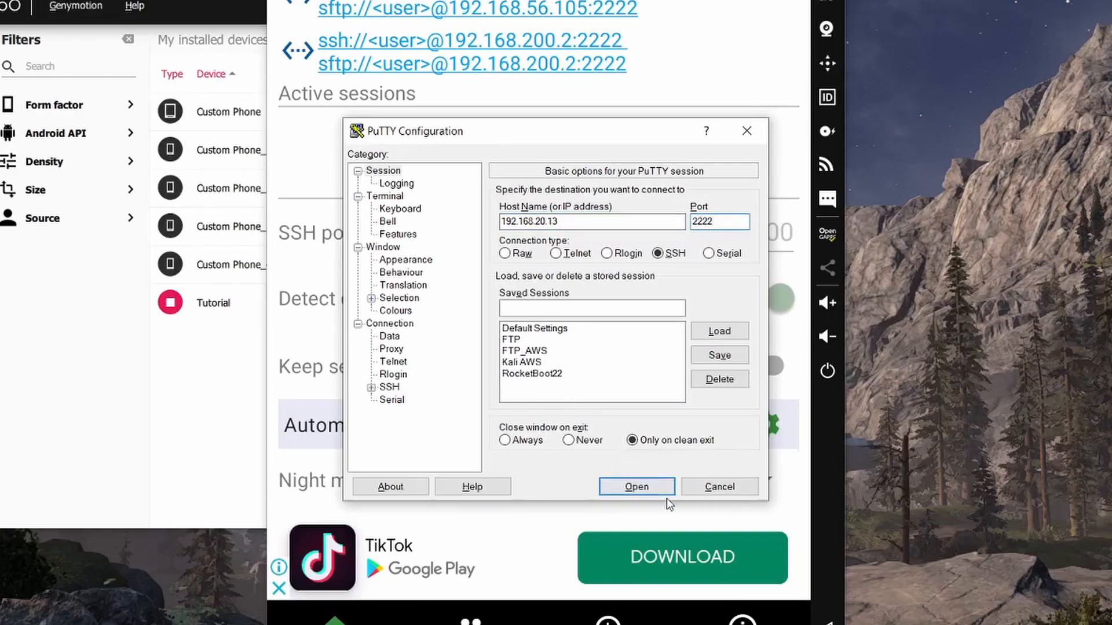
# - Log in over SSH as jase, run su root, grant Superuser to SSH Server, then run id
pyautogui.click(636, 486)
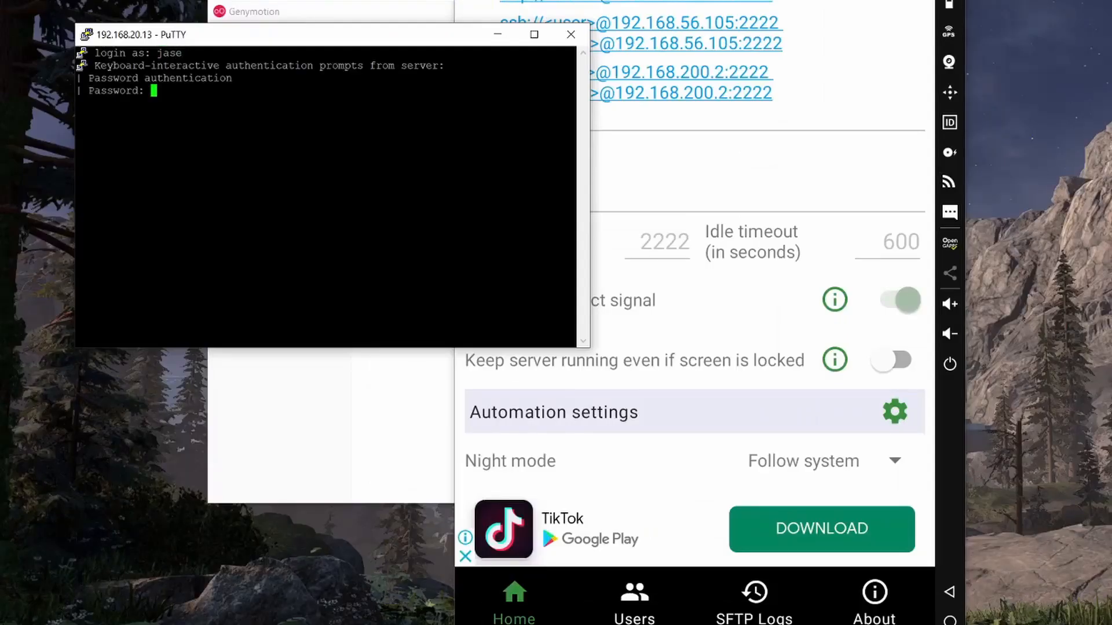
pyautogui.press('Return')
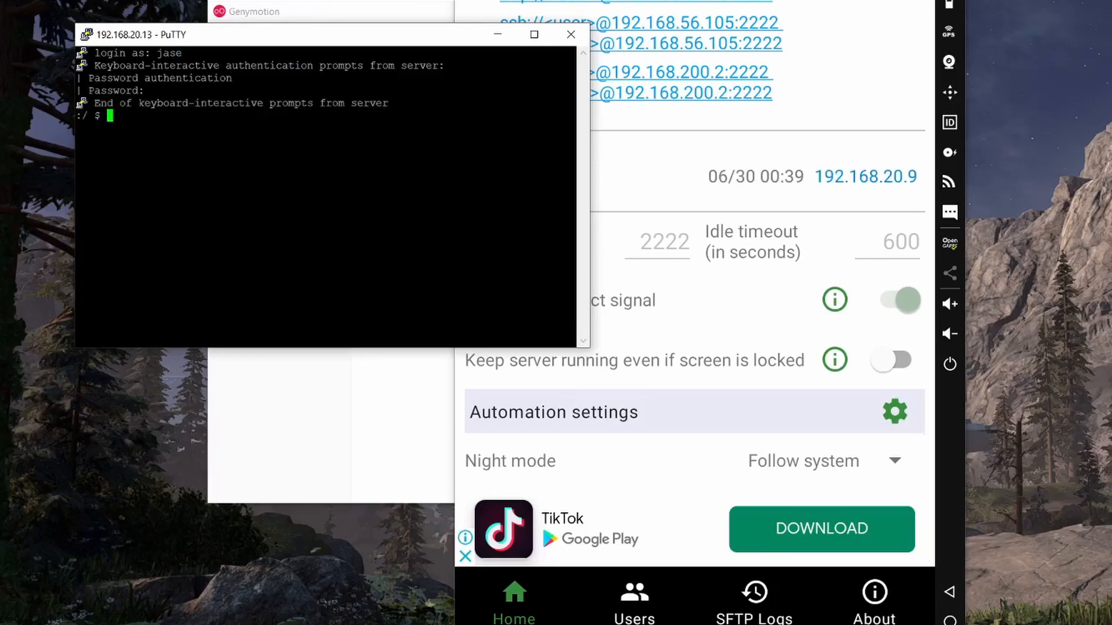
pyautogui.write('su root')
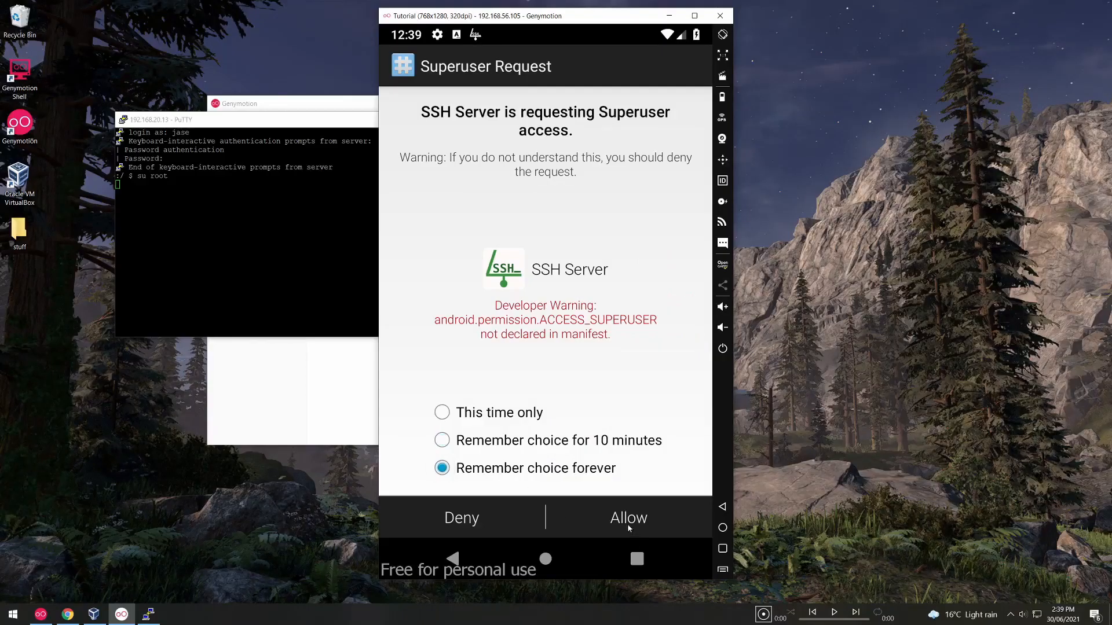
pyautogui.click(626, 518)
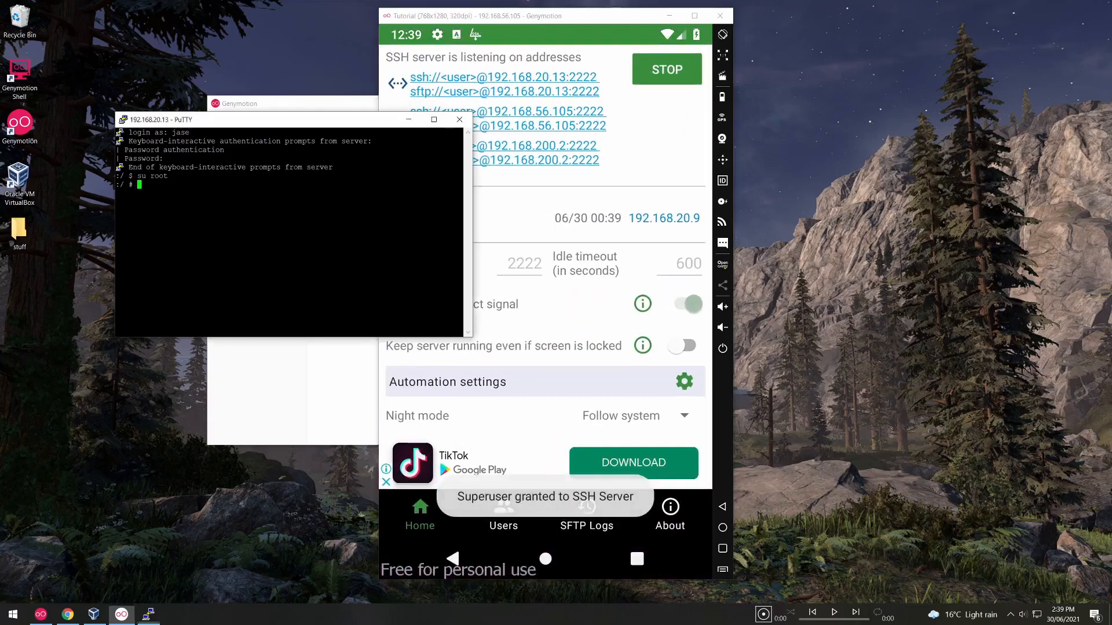
pyautogui.write('id')
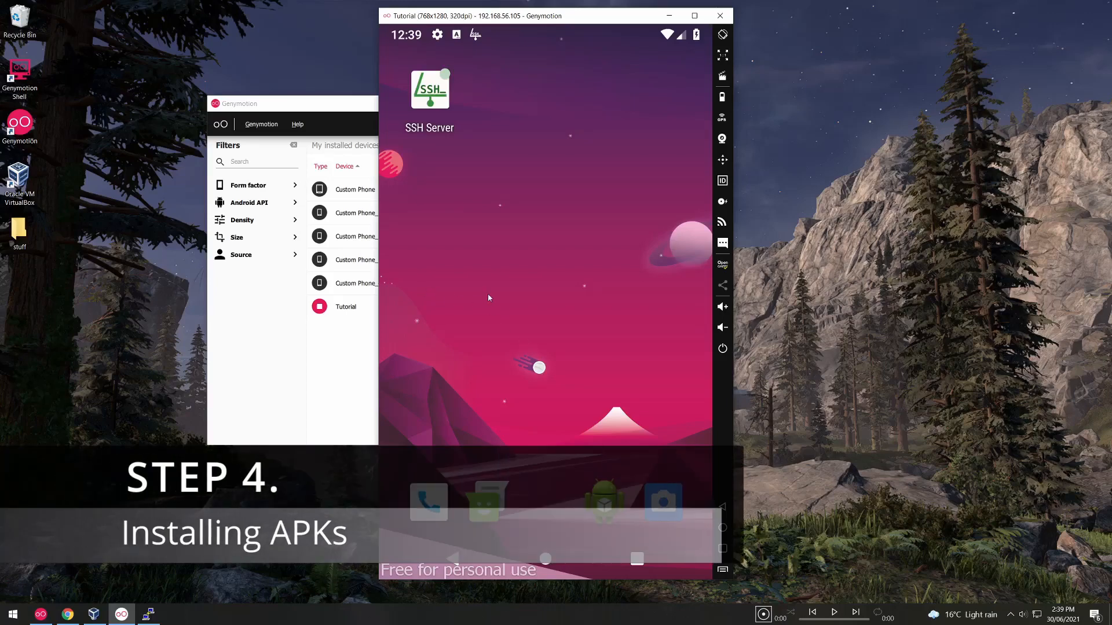
pyautogui.moveTo(50, 259)
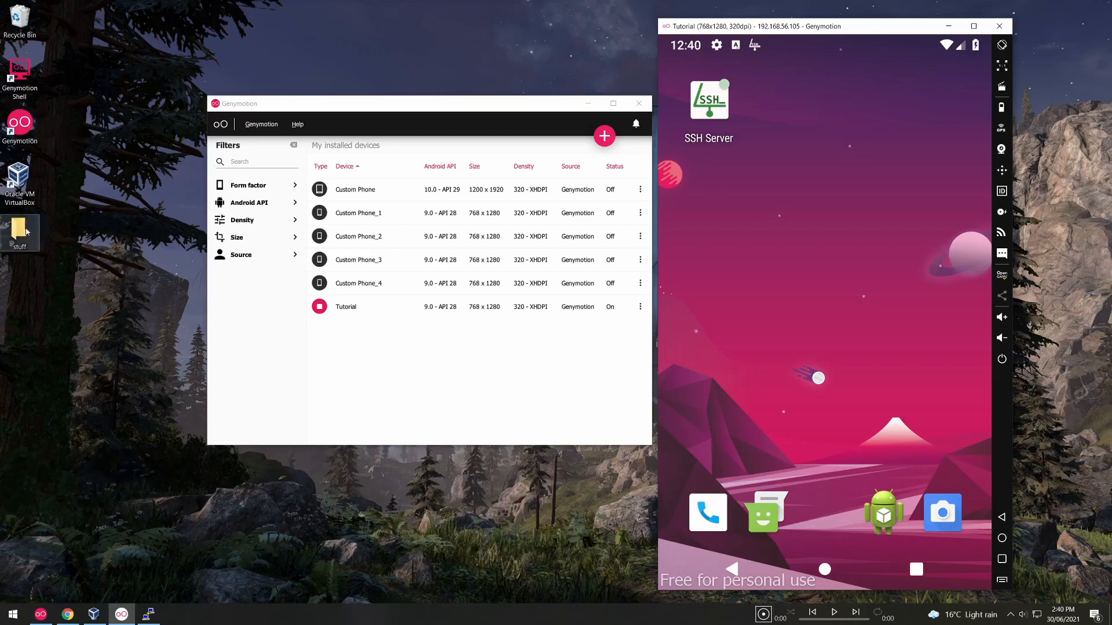
pyautogui.moveTo(78, 211)
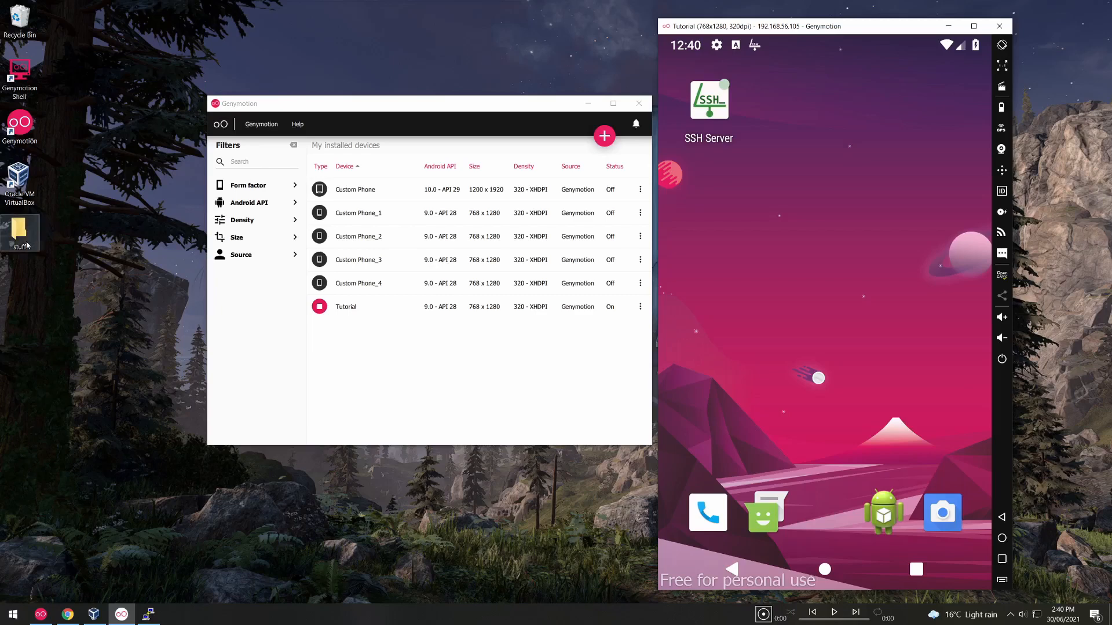
# - View the Genymotion_ARM_Translation package zips on GitHub, then minimize Chrome
pyautogui.click(67, 614)
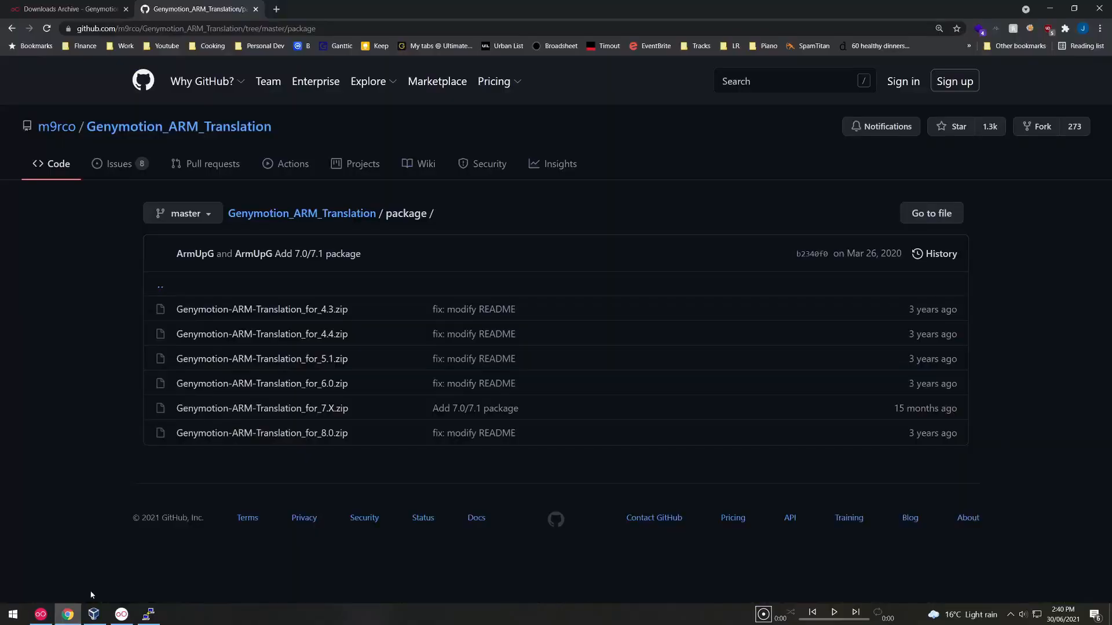
pyautogui.moveTo(106, 531)
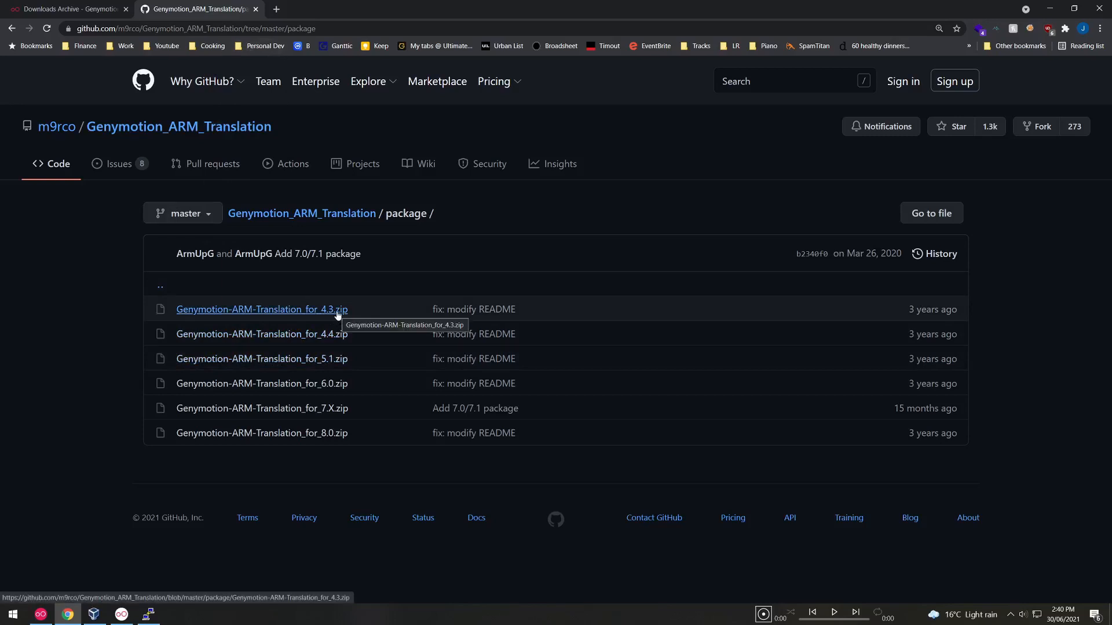
pyautogui.moveTo(348, 390)
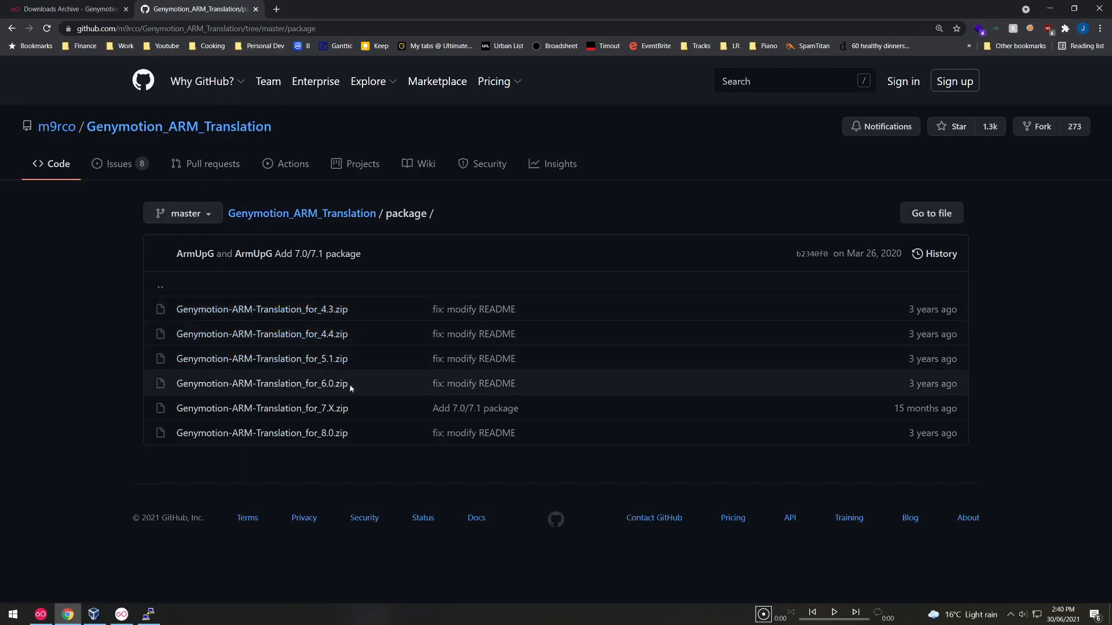
pyautogui.moveTo(362, 459)
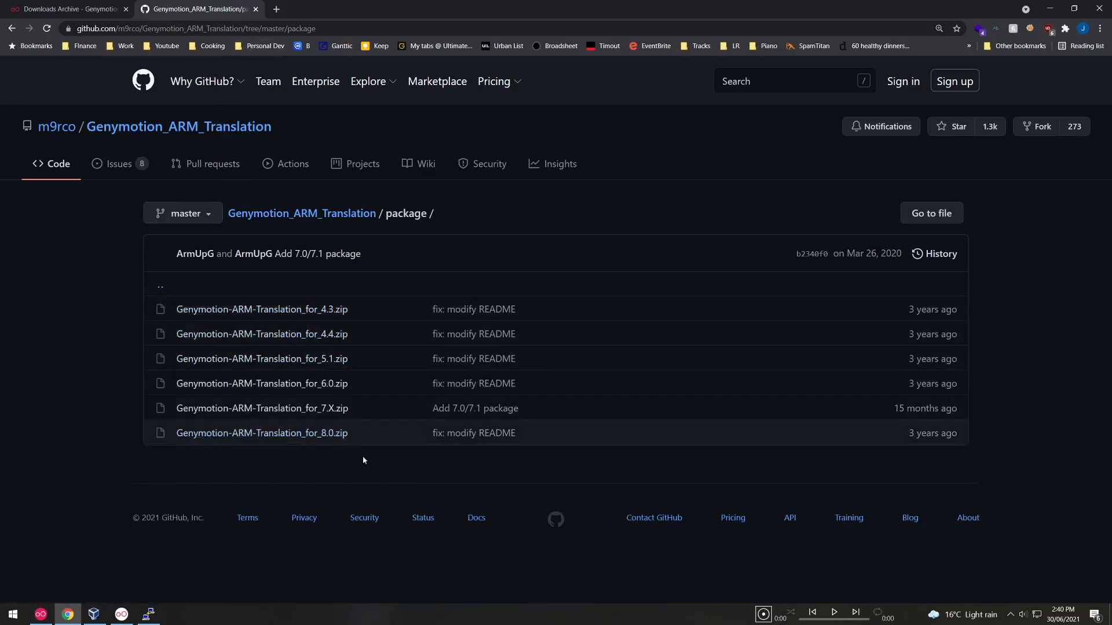
pyautogui.moveTo(361, 450)
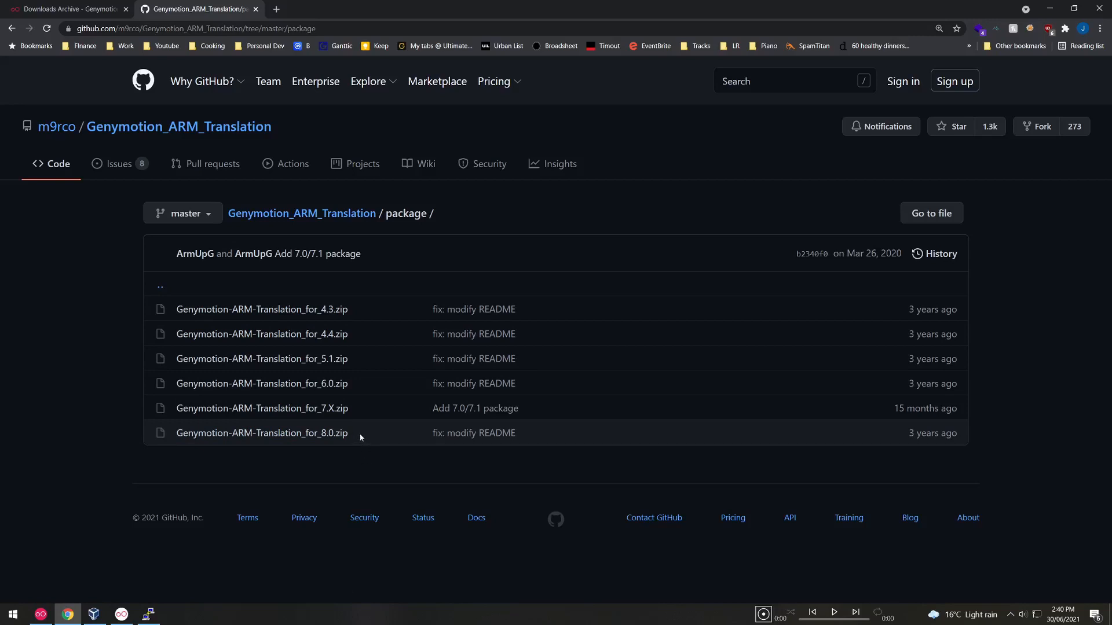
pyautogui.moveTo(1057, 8)
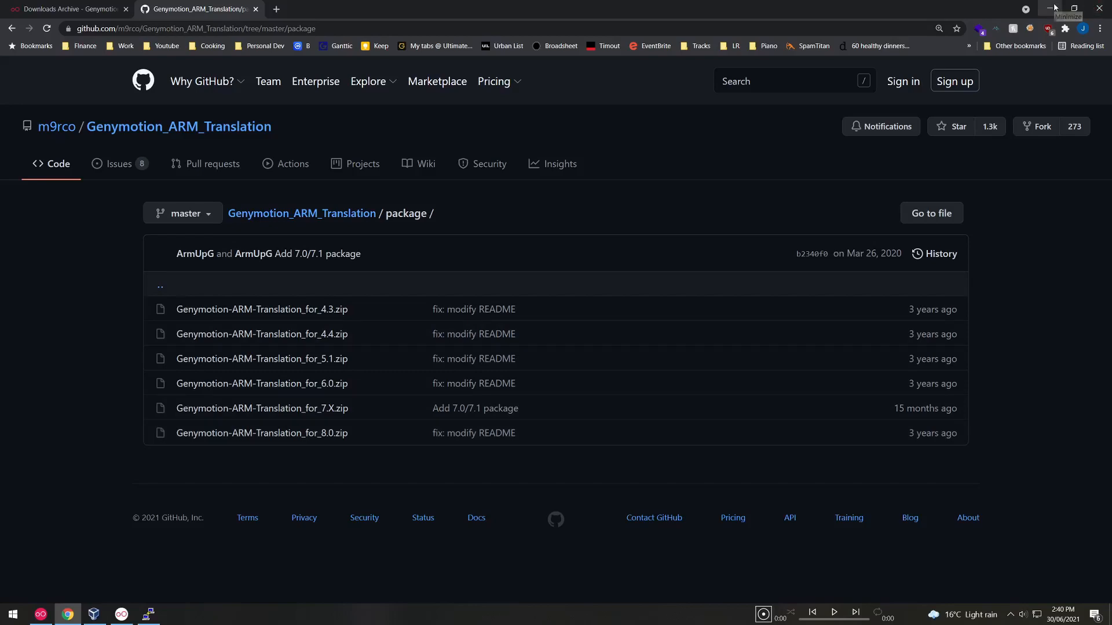
pyautogui.click(1056, 8)
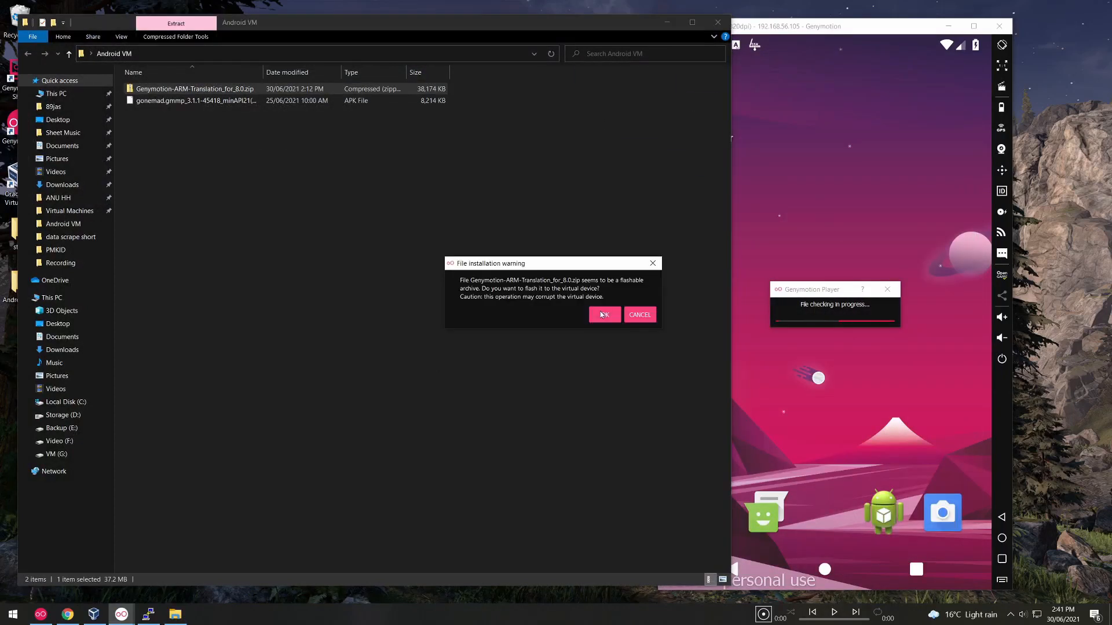
# - Confirm the File installation warning to flash Genymotion-ARM-Translation_for_8.0.zip
pyautogui.click(602, 315)
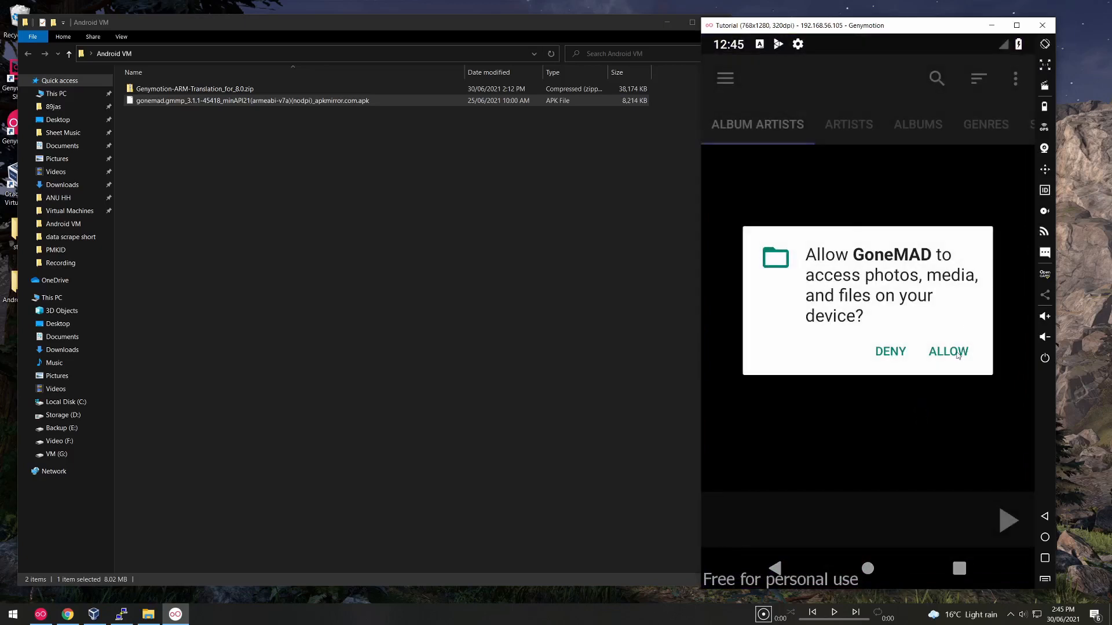
# - Grant GoneMAD storage access and dismiss its Trial dialog
pyautogui.click(948, 351)
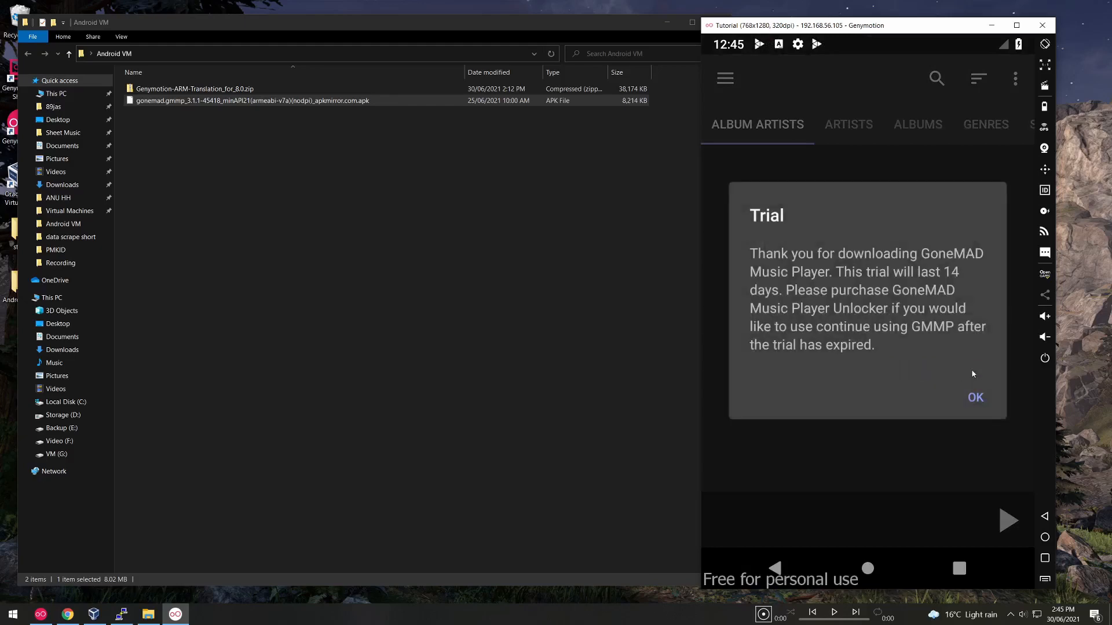
pyautogui.click(974, 397)
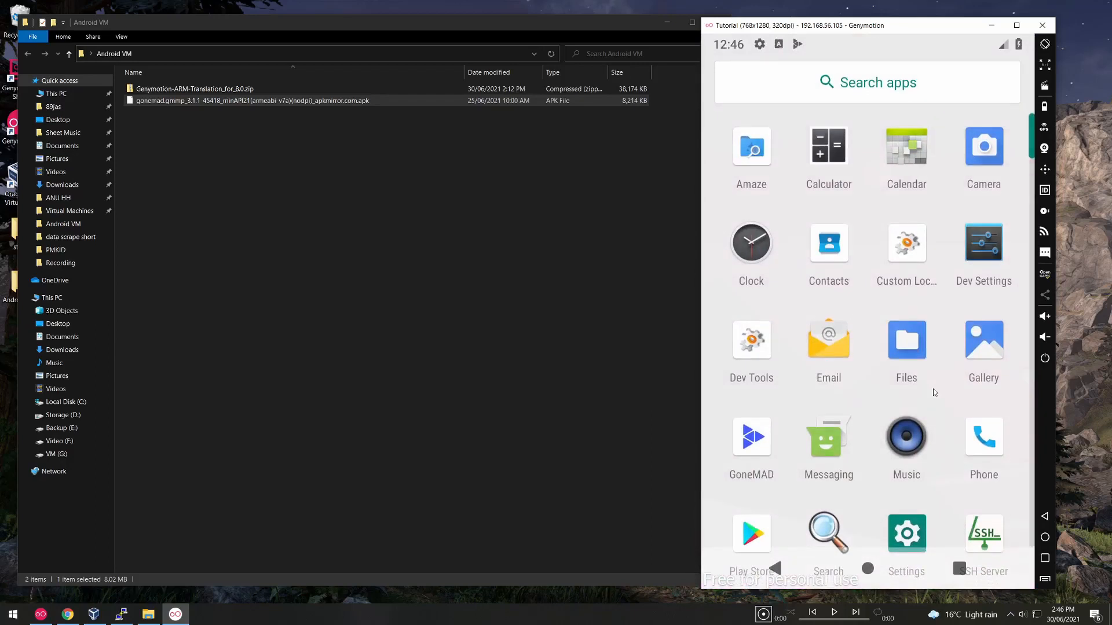
# - Scroll the app drawer to GoneMAD and long-press it for Play, Shuffle All and Search shortcuts
pyautogui.scroll(-3)
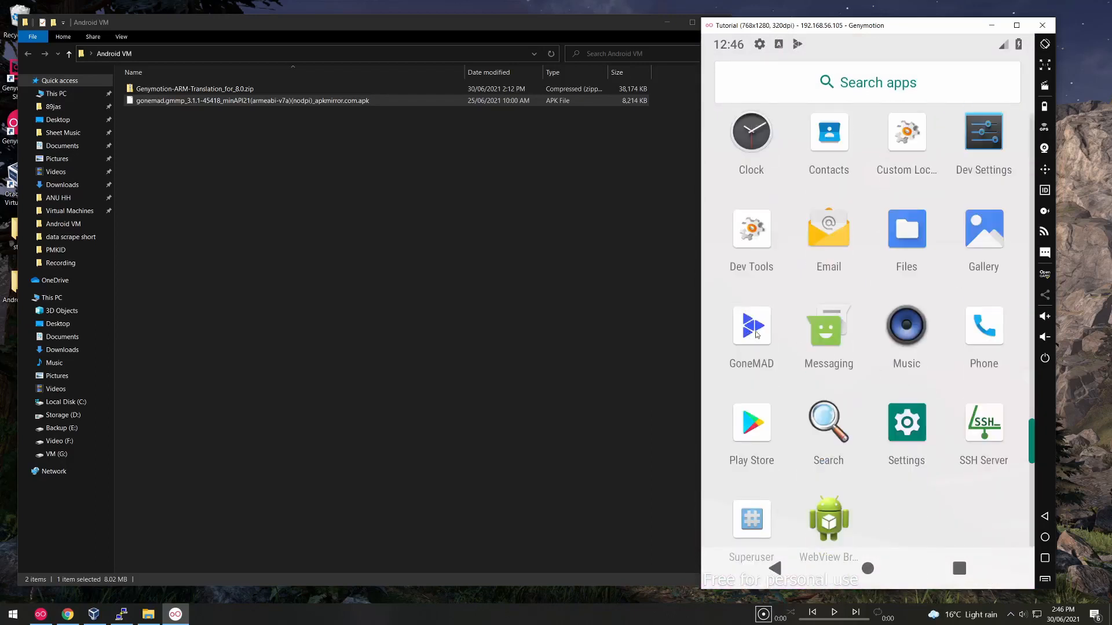
pyautogui.click(750, 326)
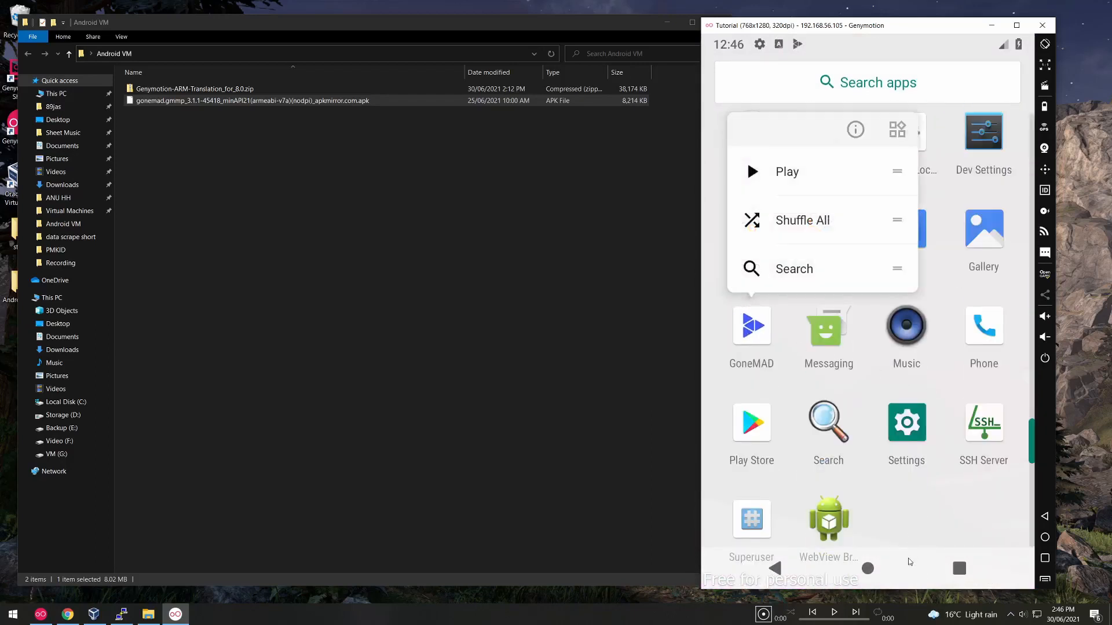